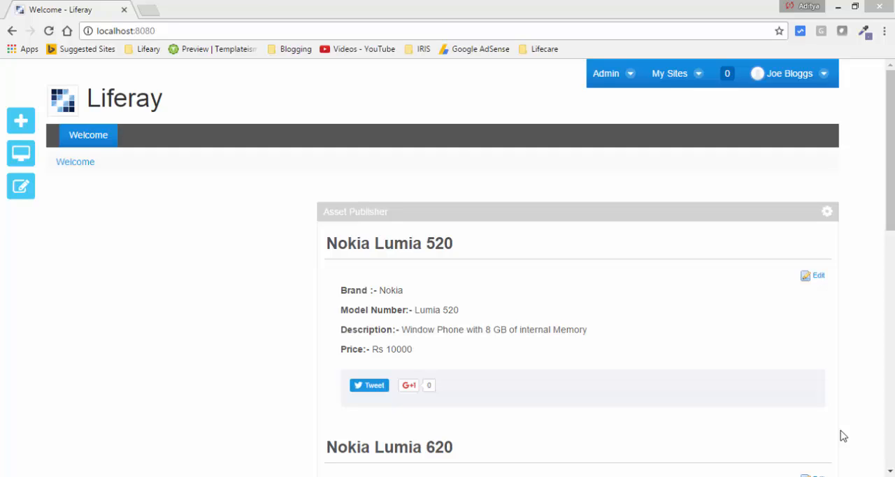
pyautogui.moveTo(546, 262)
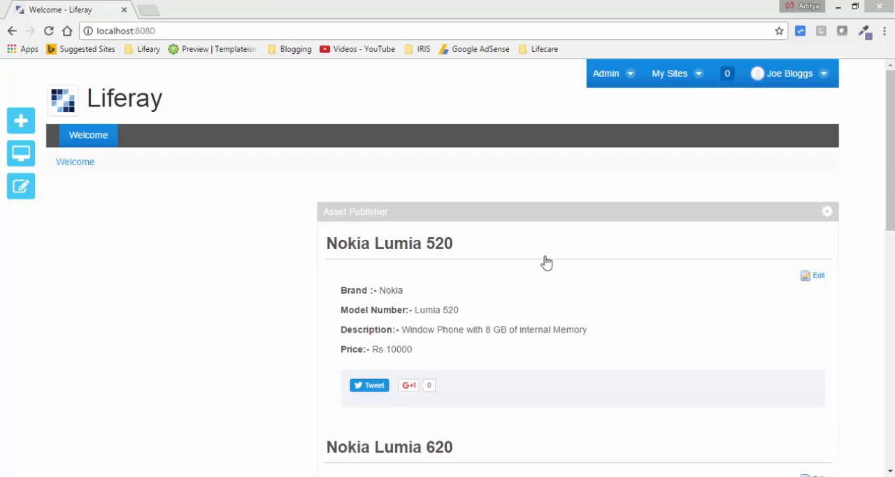
pyautogui.moveTo(376, 280)
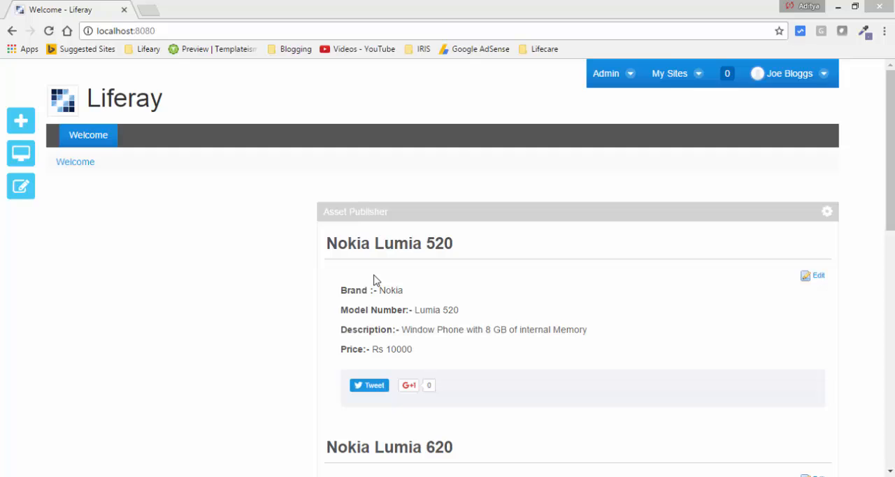
pyautogui.moveTo(372, 237)
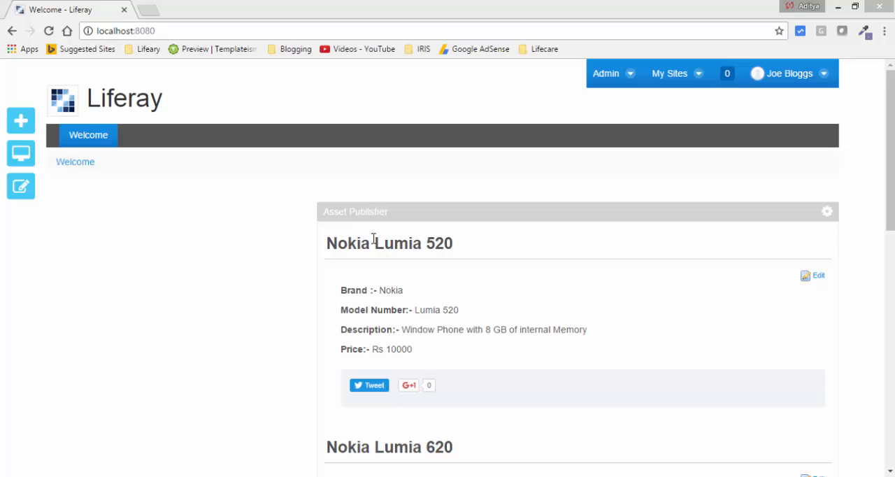
# Step: Open Site Administration's Web Content section via Admin > Content and show the Manage menu
pyautogui.scroll(-3)
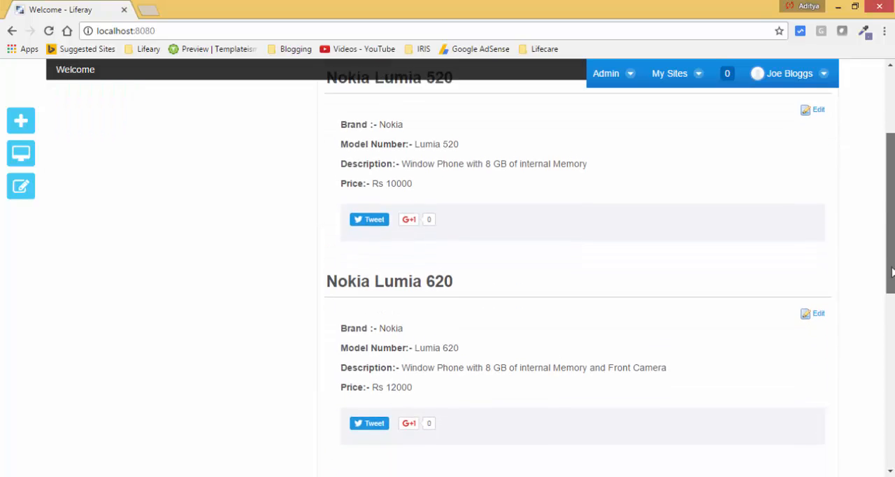
pyautogui.scroll(-3)
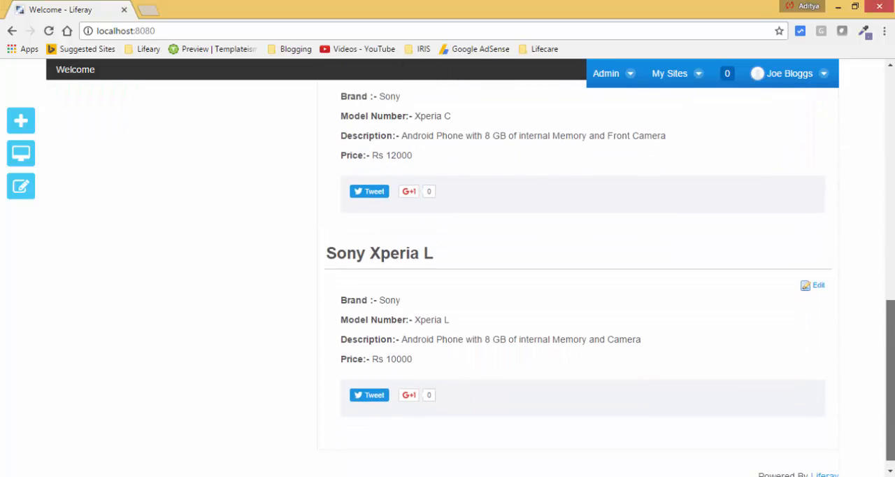
pyautogui.scroll(3)
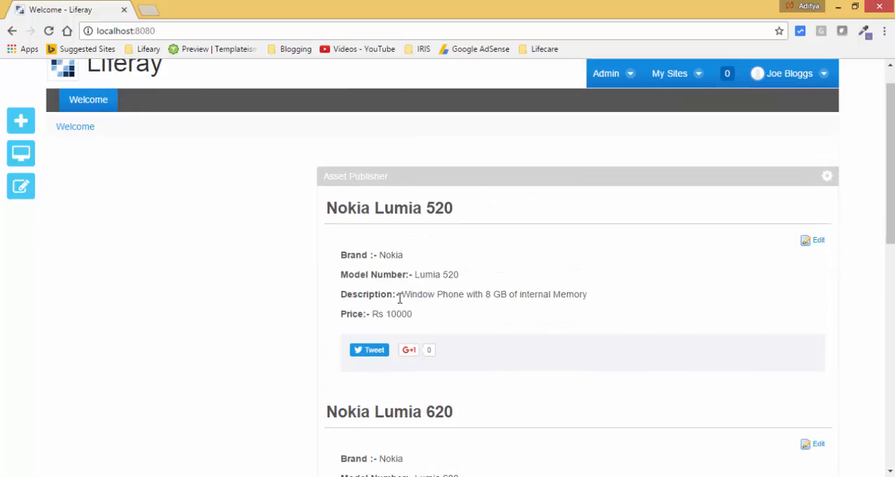
pyautogui.moveTo(373, 273)
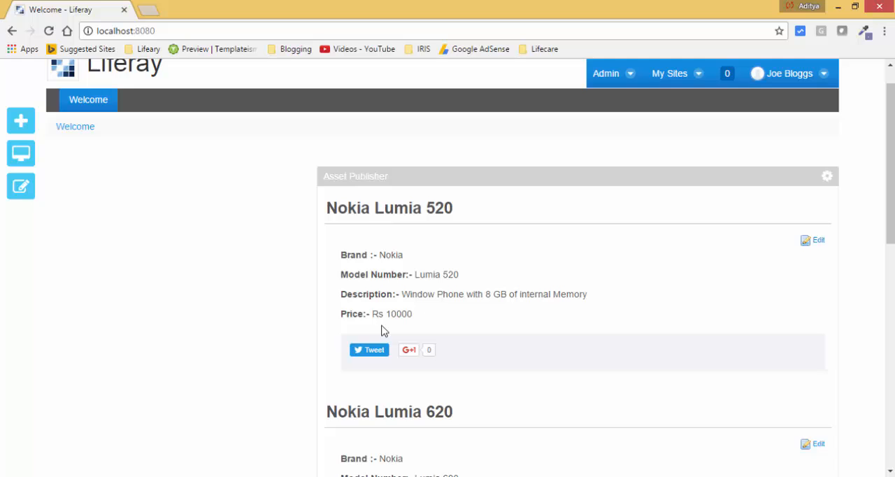
pyautogui.scroll(-3)
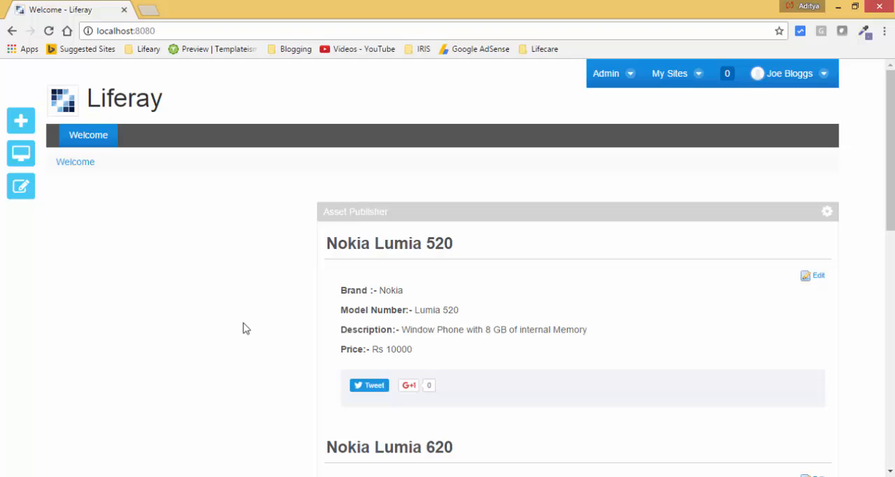
pyautogui.moveTo(428, 325)
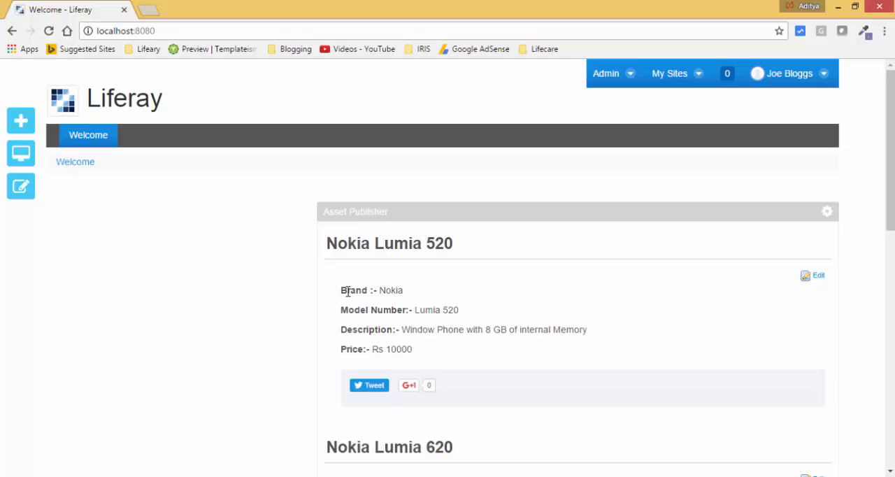
pyautogui.moveTo(360, 331)
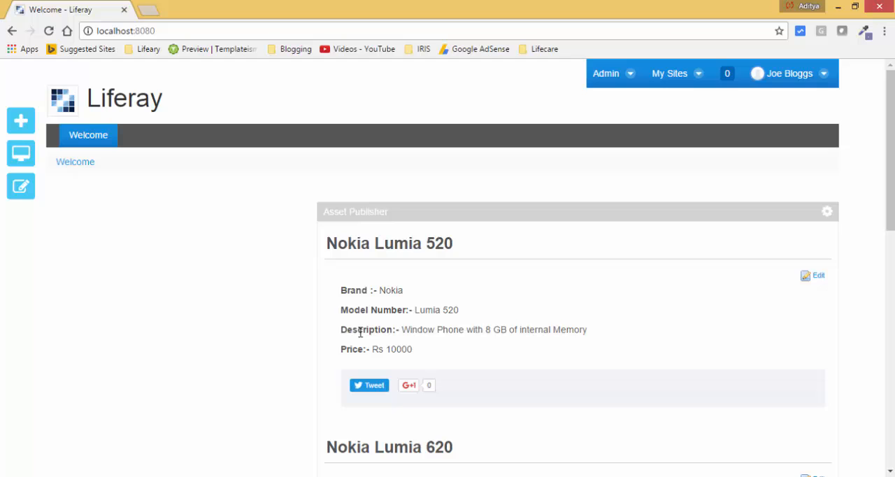
pyautogui.click(606, 73)
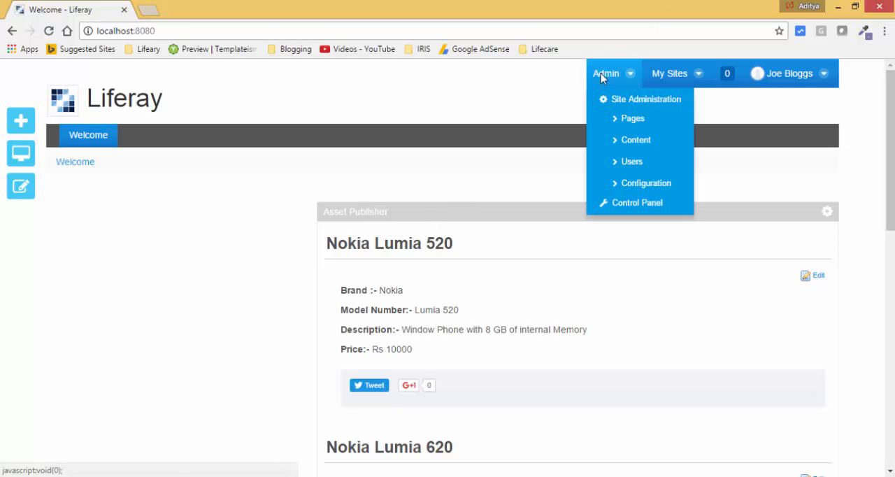
pyautogui.moveTo(636, 139)
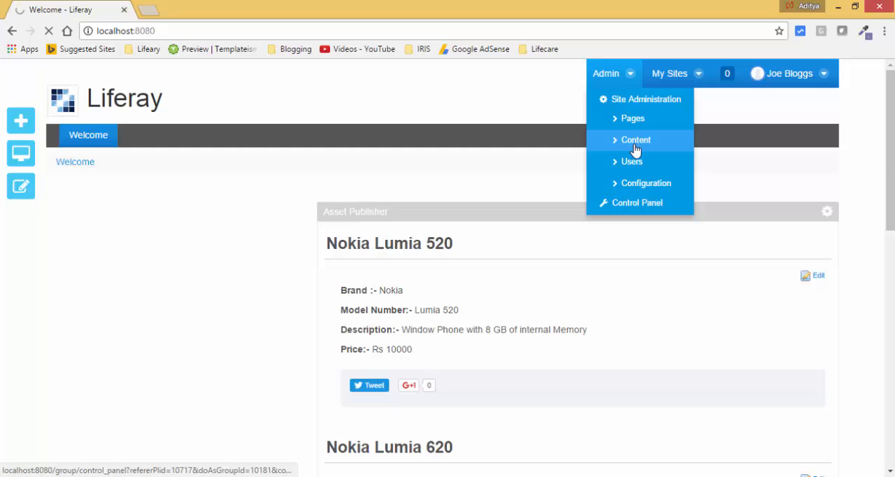
pyautogui.click(636, 139)
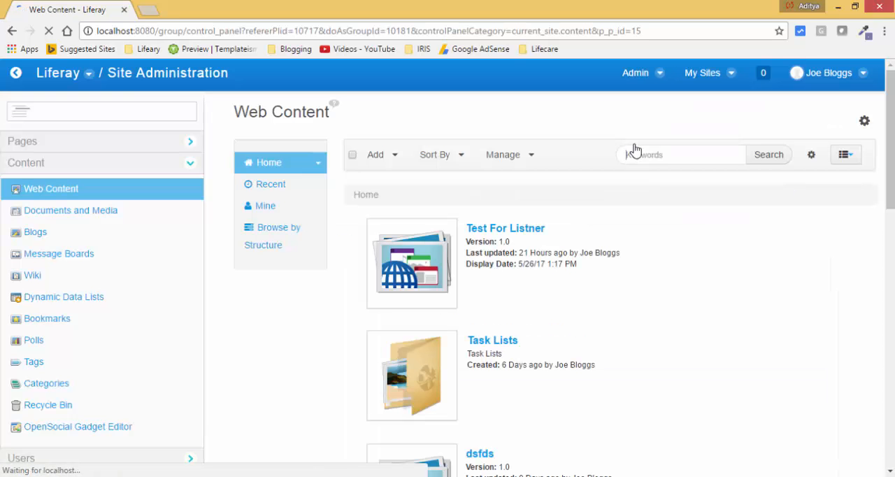
pyautogui.click(680, 154)
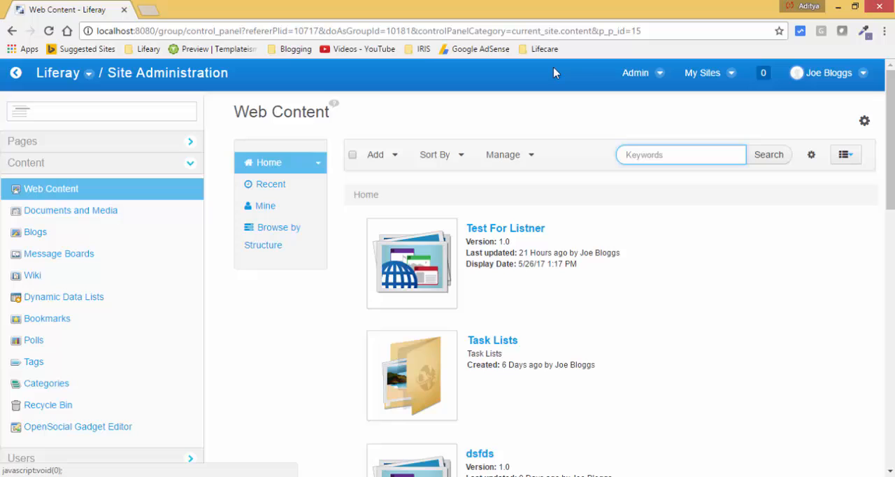
pyautogui.click(510, 154)
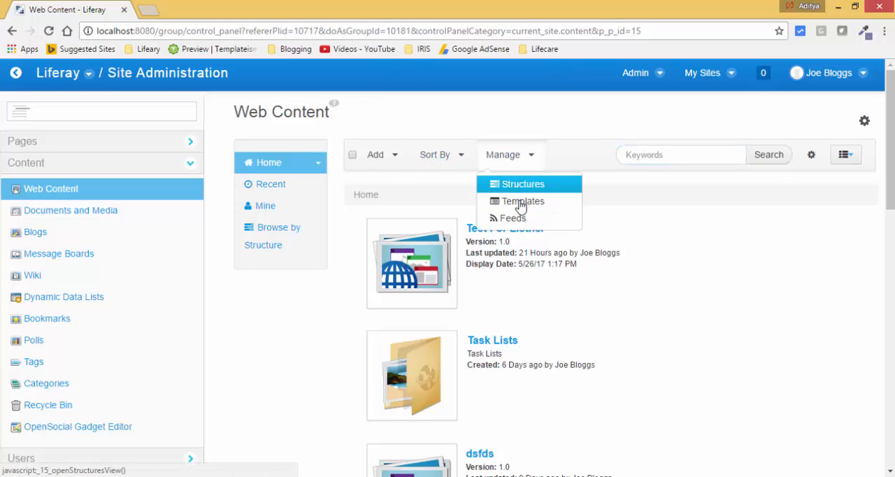
pyautogui.moveTo(515, 184)
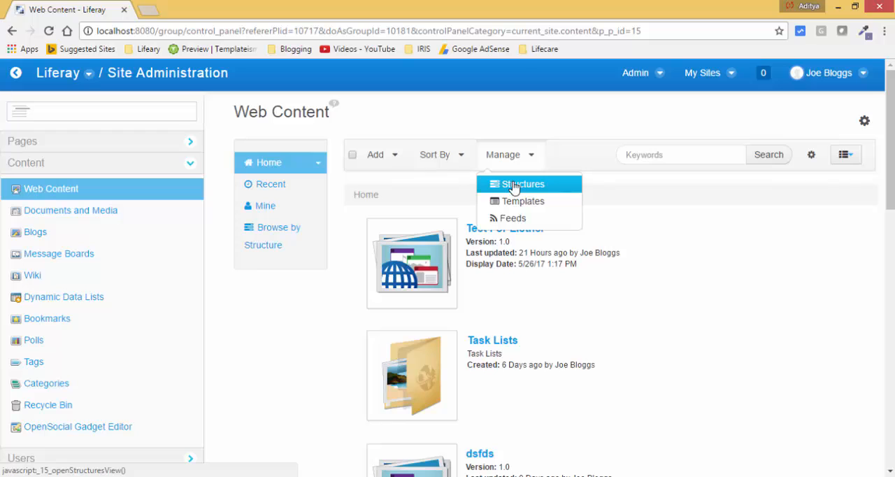
# Step: Add a new web content structure named 'Mobile' from Manage > Structures and reach its field palette
pyautogui.click(522, 184)
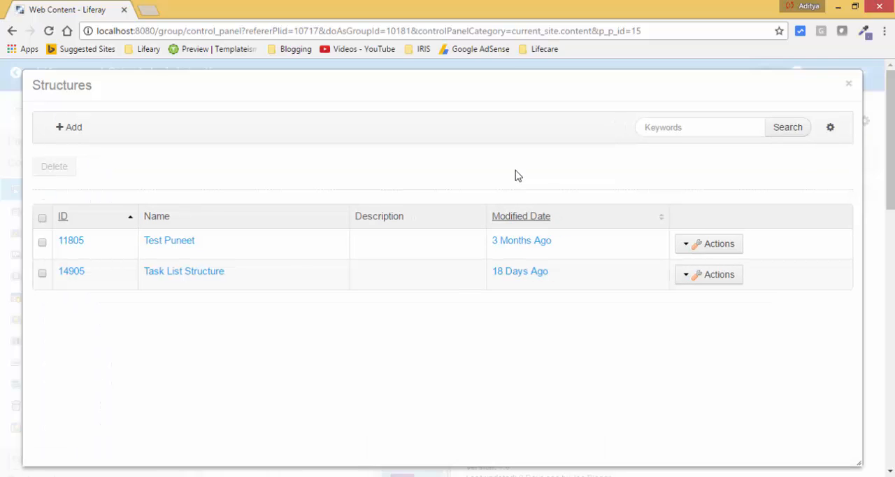
pyautogui.click(69, 127)
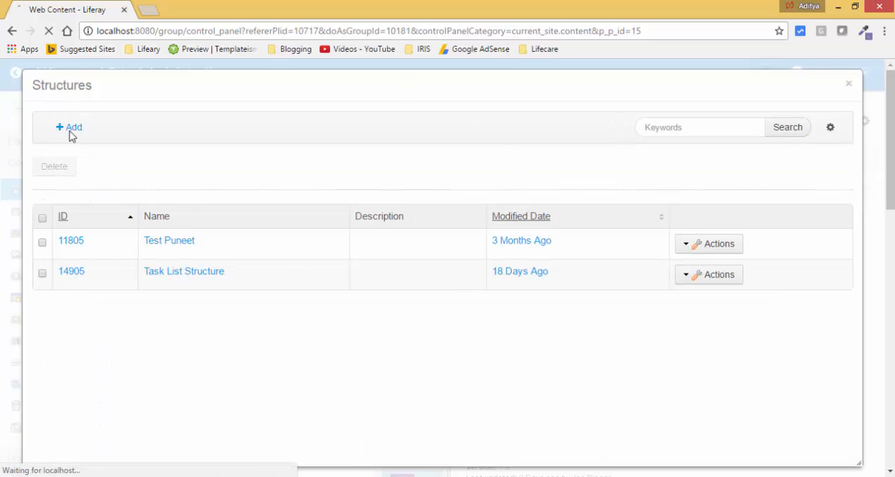
pyautogui.click(69, 127)
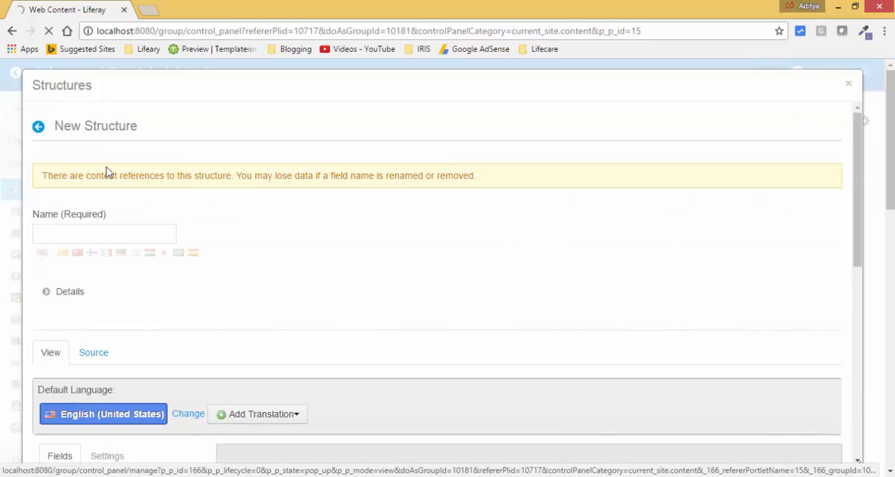
pyautogui.scroll(-3)
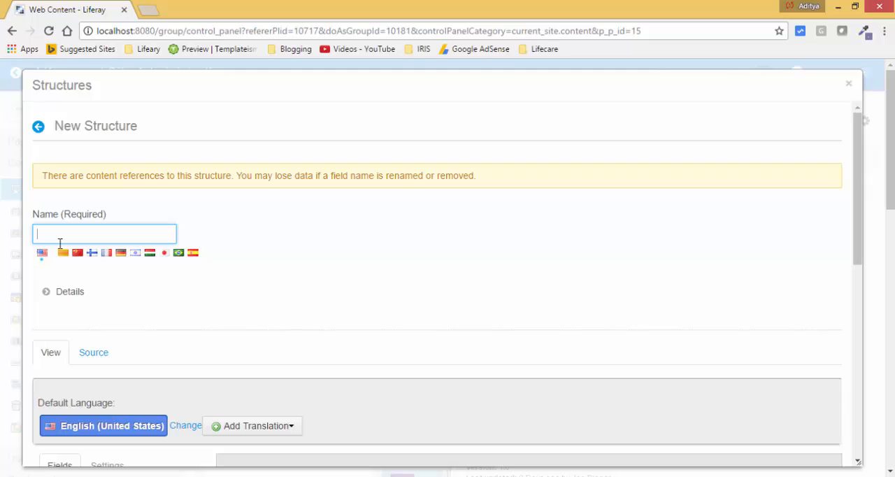
pyautogui.write('Mobile')
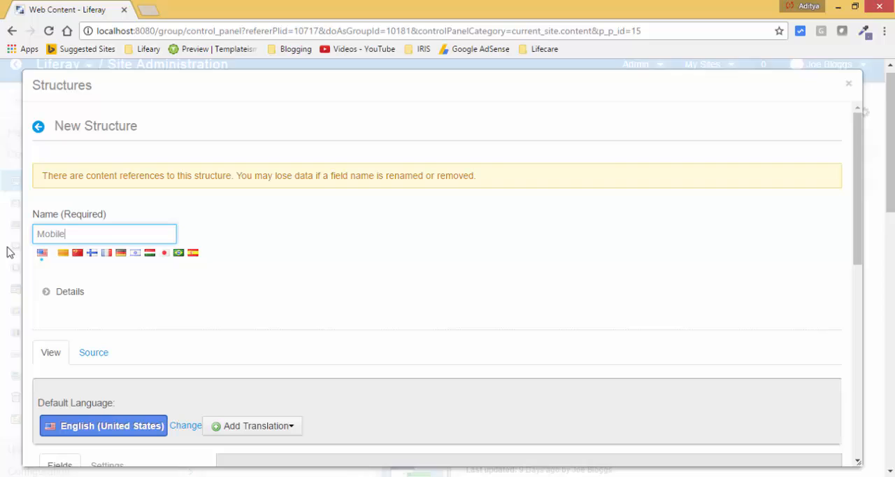
pyautogui.scroll(-3)
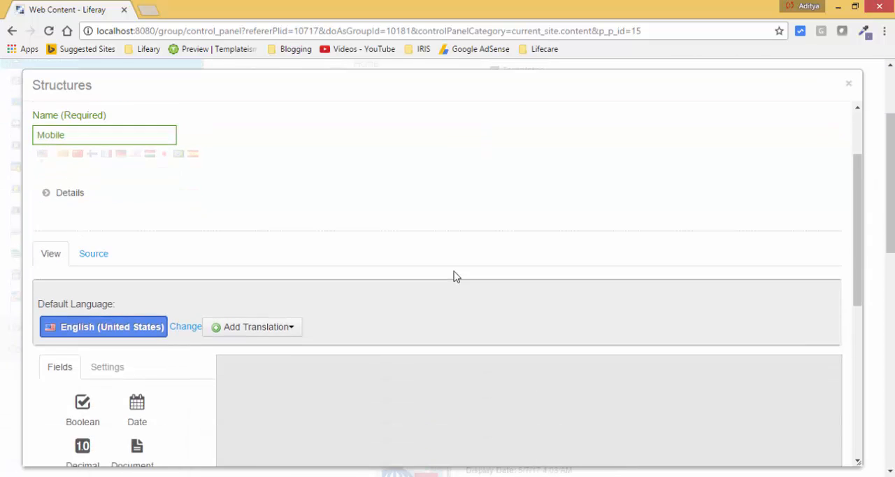
pyautogui.scroll(-3)
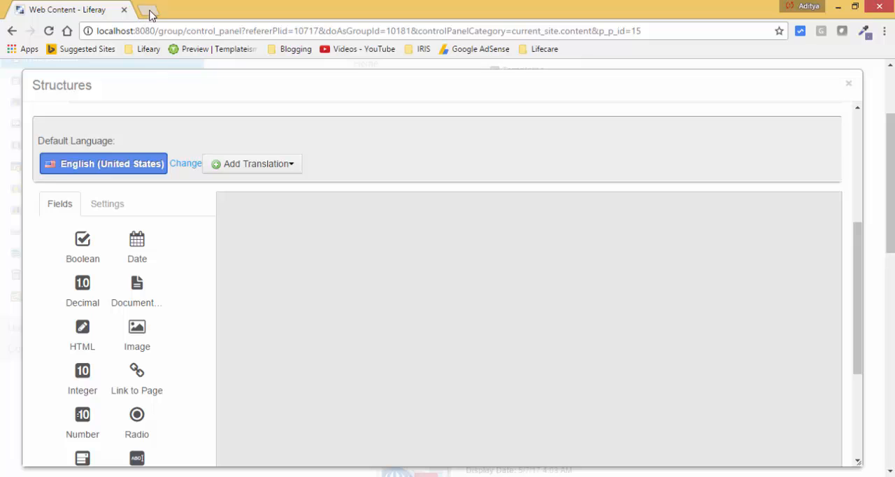
# Step: Drag four Text fields onto the Mobile structure canvas and select the first field
pyautogui.click(149, 13)
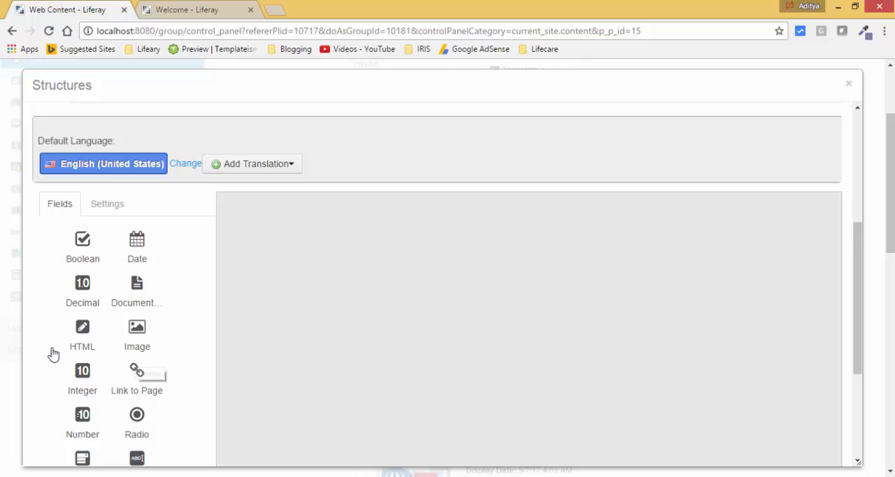
pyautogui.scroll(-3)
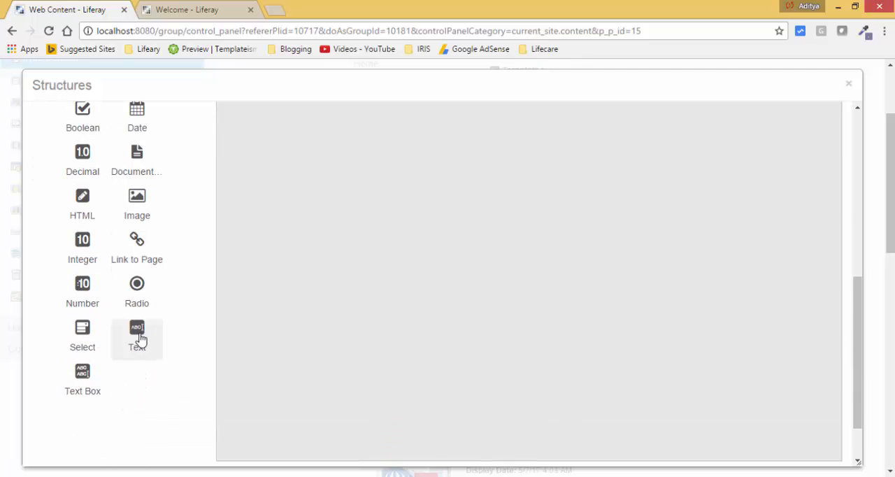
pyautogui.moveTo(137, 336); pyautogui.dragTo(299, 153)
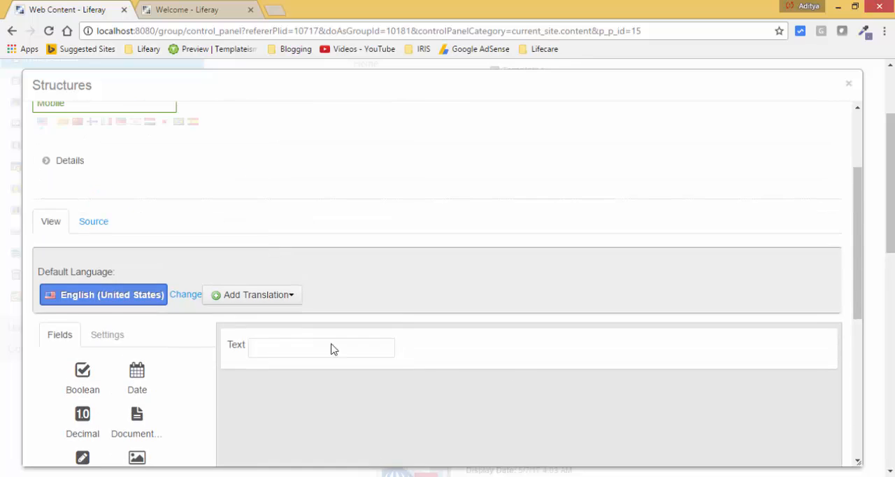
pyautogui.scroll(-3)
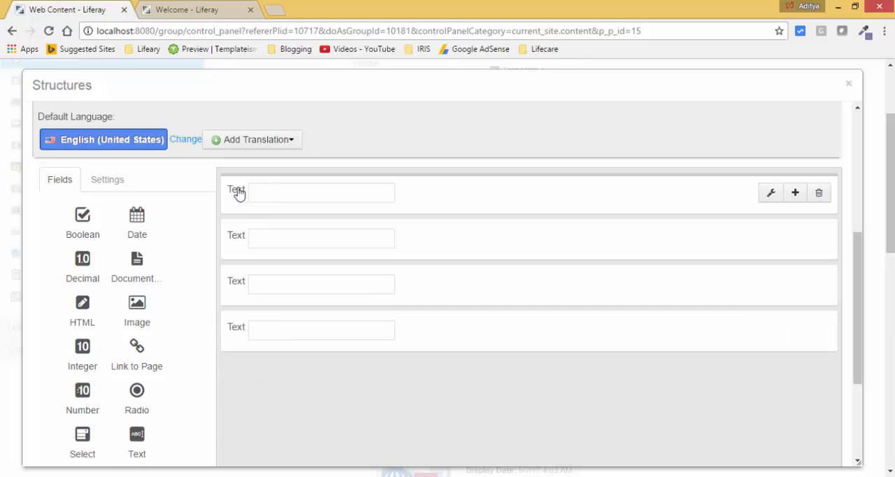
pyautogui.click(107, 179)
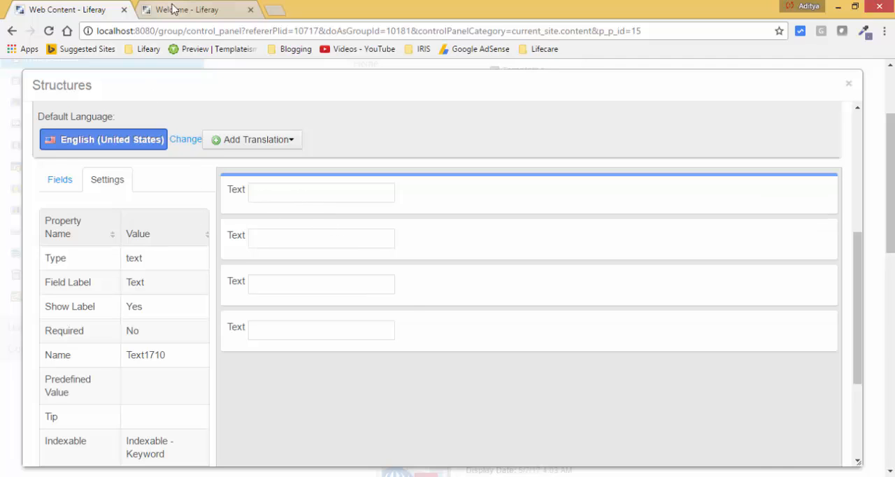
# Step: Make the first field required and label it 'Brand'
pyautogui.click(185, 9)
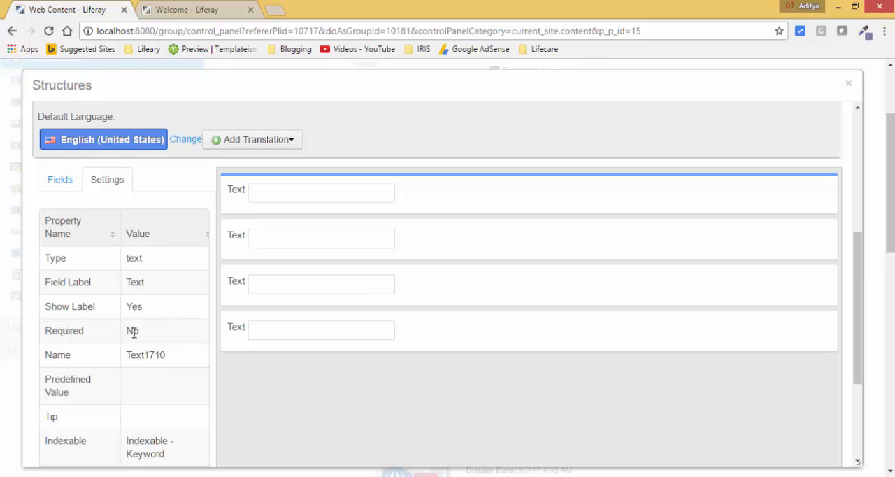
pyautogui.click(133, 331)
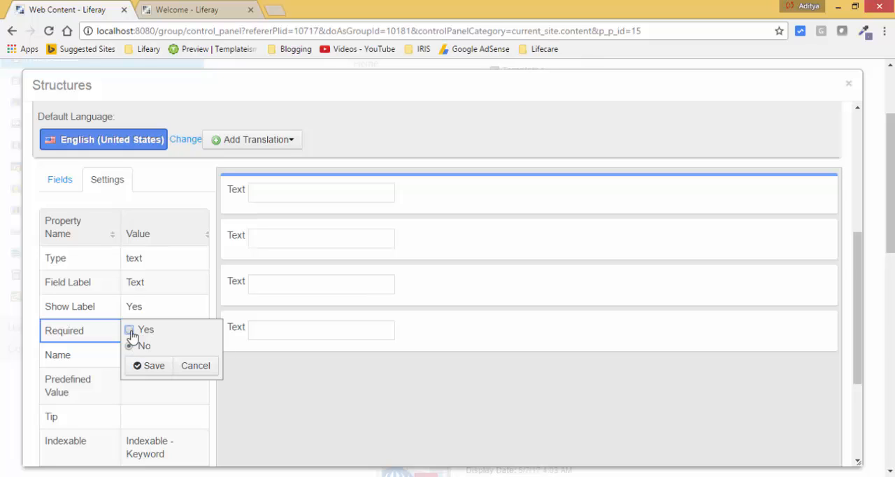
pyautogui.click(130, 329)
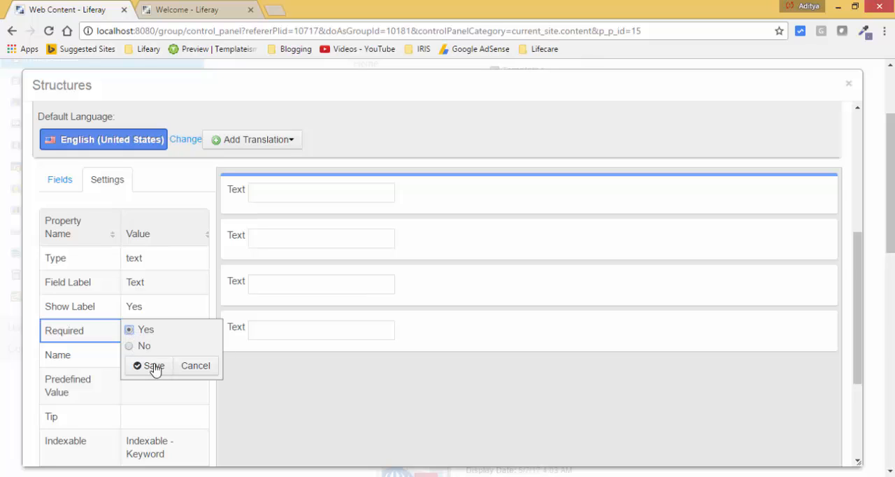
pyautogui.click(151, 366)
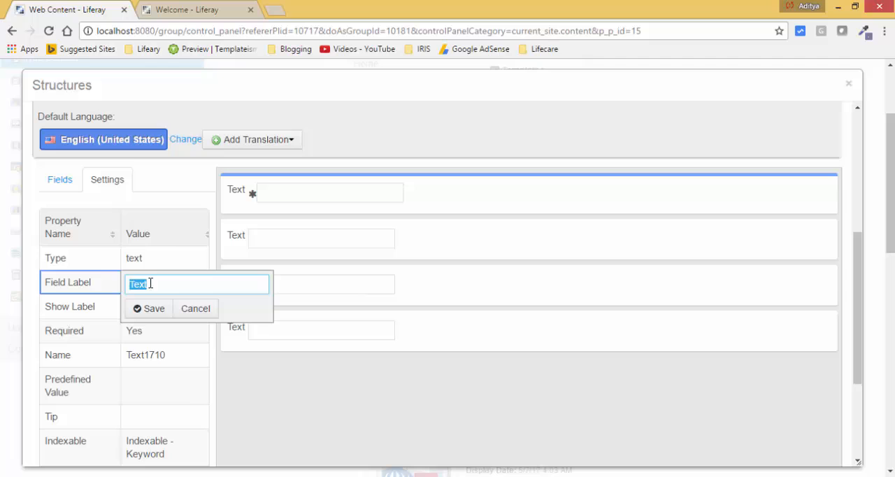
pyautogui.write('Bra')
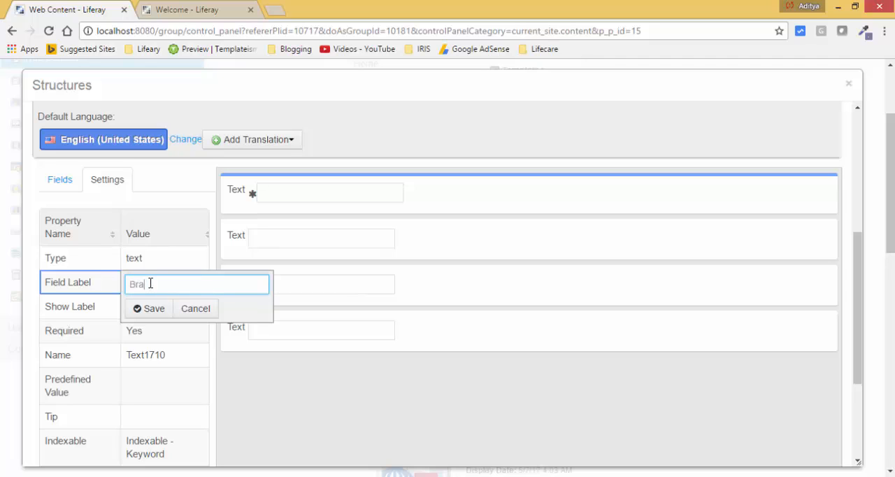
pyautogui.write('nd')
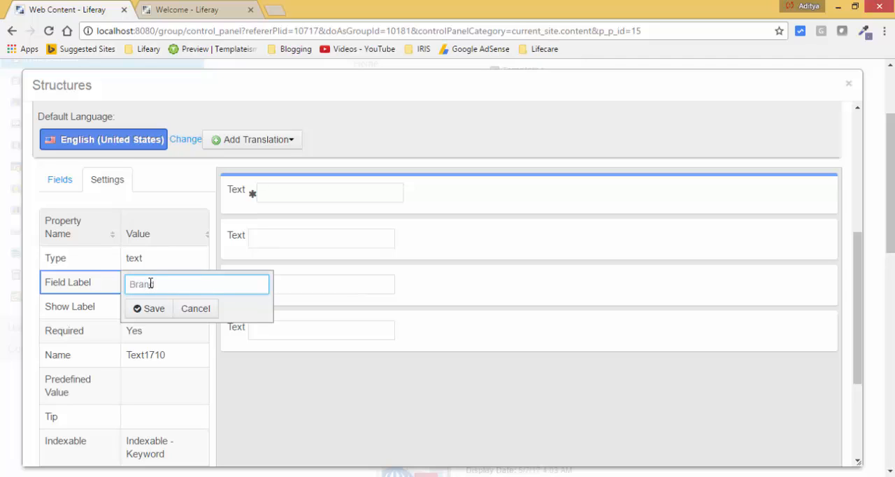
pyautogui.click(149, 309)
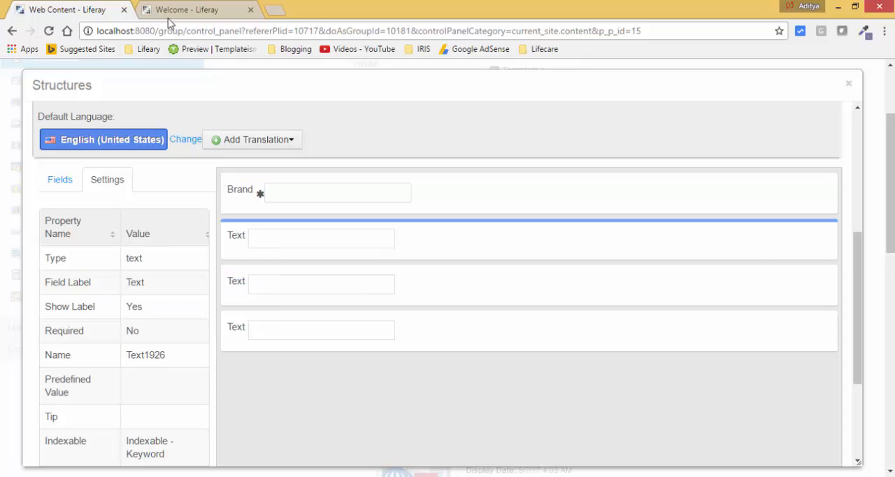
# Step: Label the remaining fields 'Model Number', 'Description' and 'Price', making Price required
pyautogui.click(135, 282)
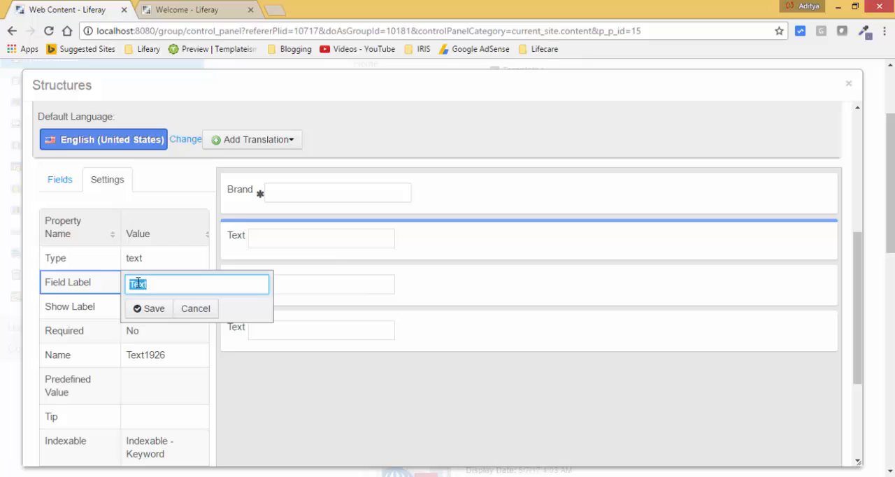
pyautogui.write('Model Number')
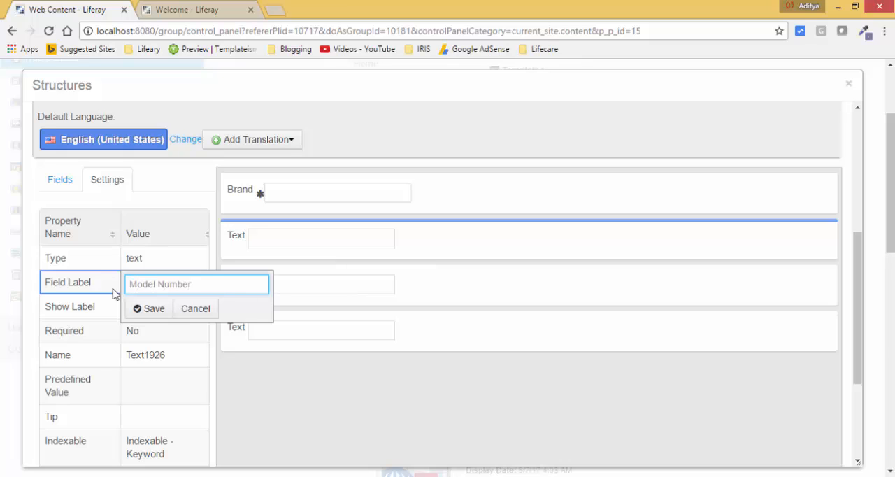
pyautogui.click(149, 309)
pyautogui.write('Descript')
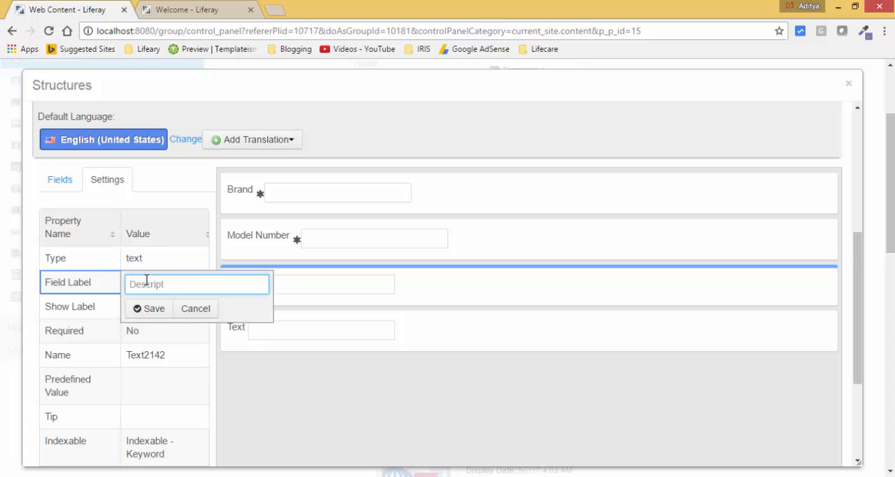
pyautogui.click(149, 309)
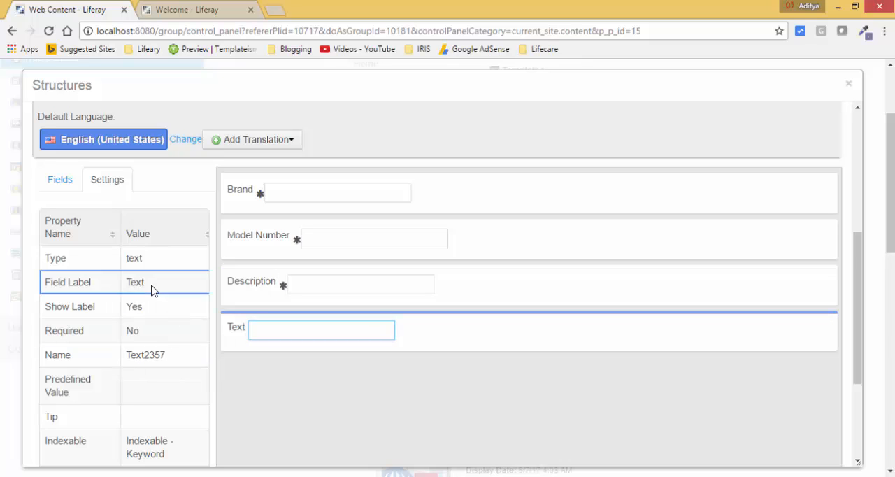
pyautogui.write('Price')
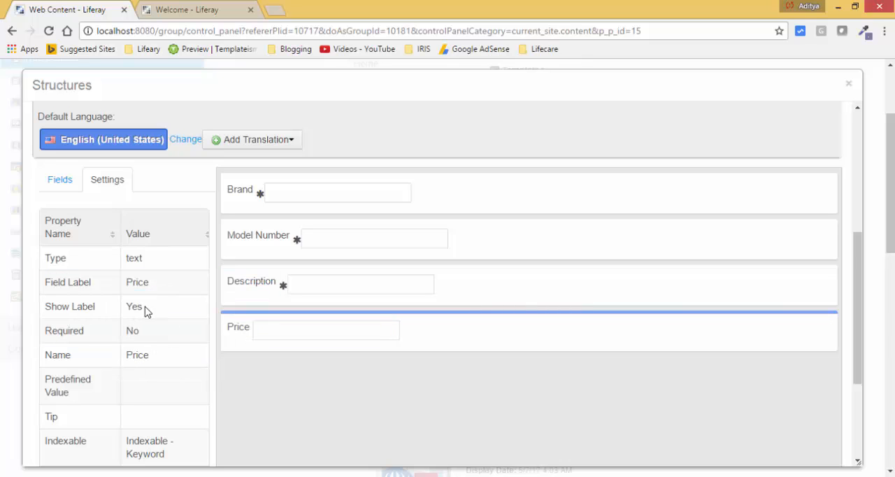
pyautogui.click(132, 330)
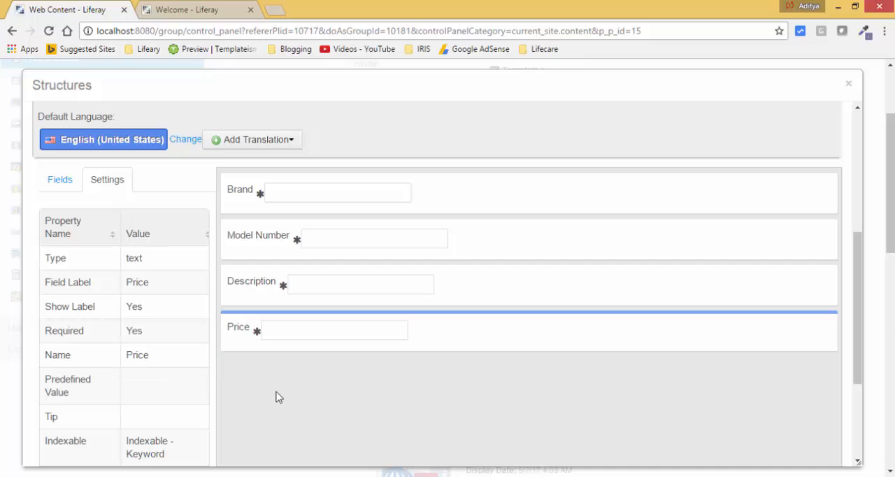
pyautogui.scroll(-3)
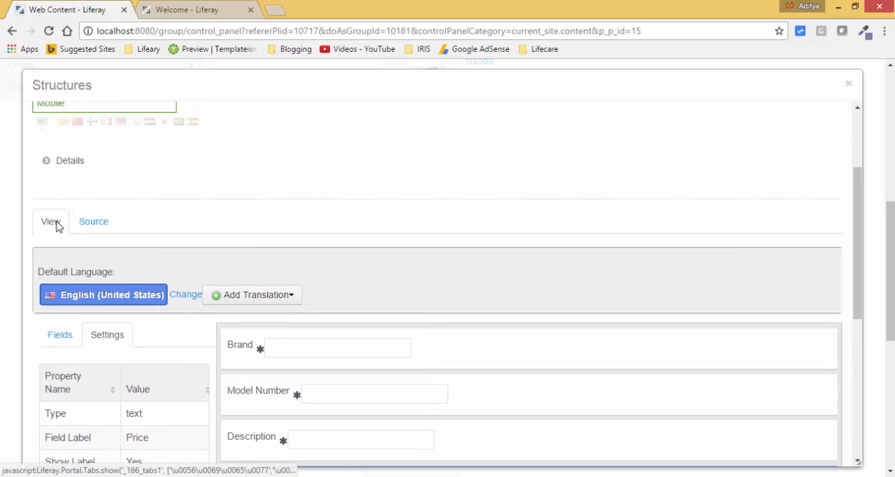
pyautogui.click(93, 221)
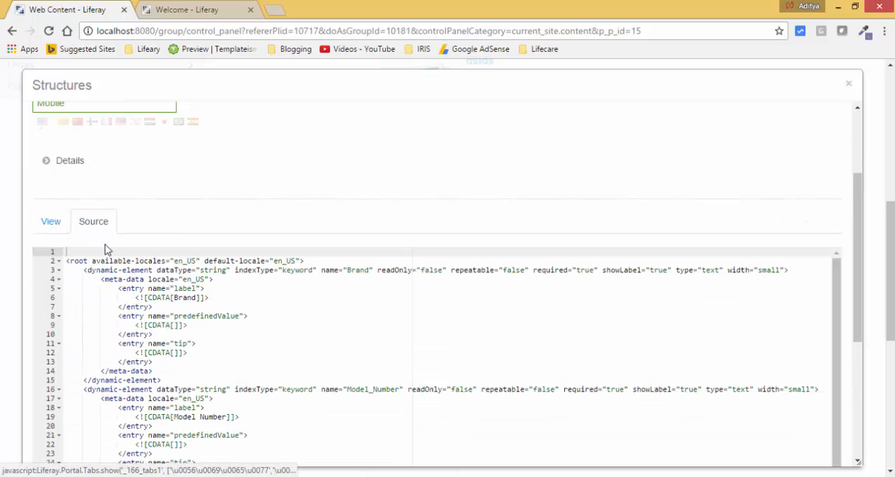
pyautogui.scroll(-3)
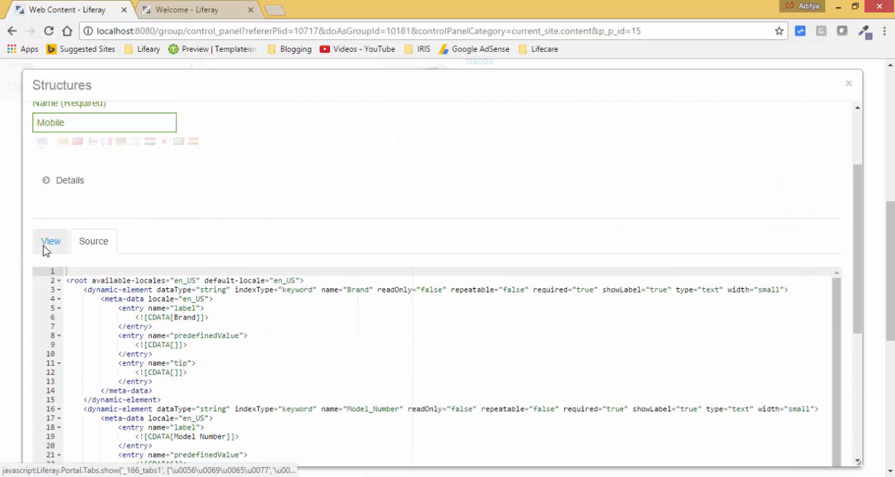
pyautogui.click(51, 241)
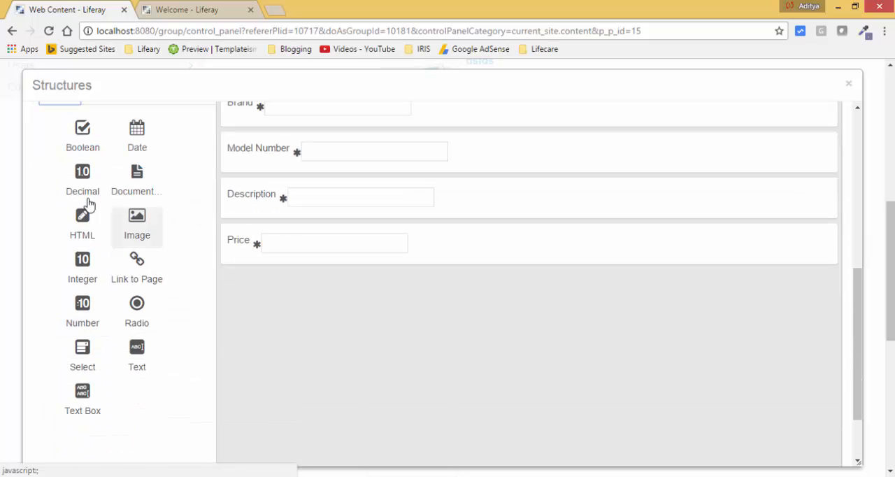
pyautogui.moveTo(82, 224)
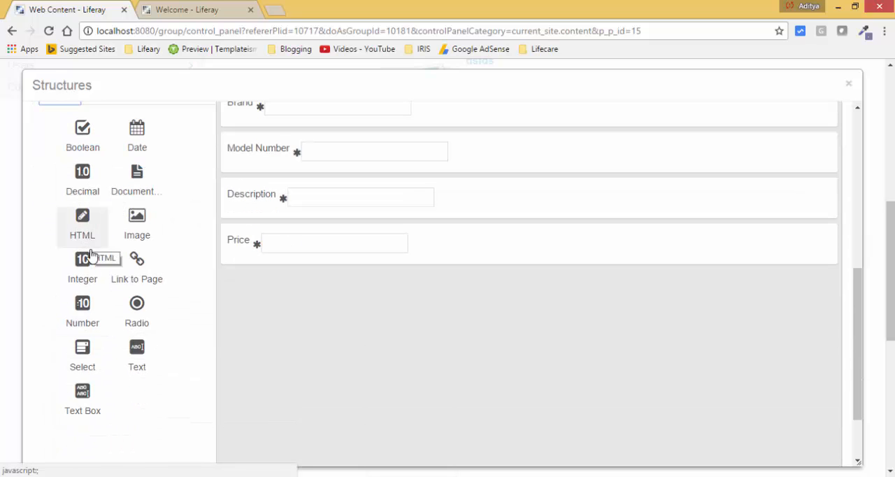
pyautogui.moveTo(83, 357)
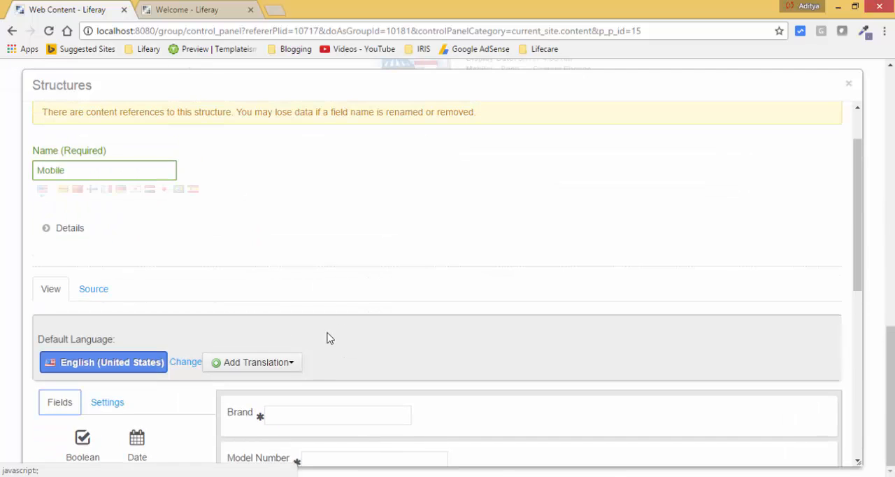
# Step: Give the Mobile structure the description 'This is Created For Mobile' and save it
pyautogui.click(69, 228)
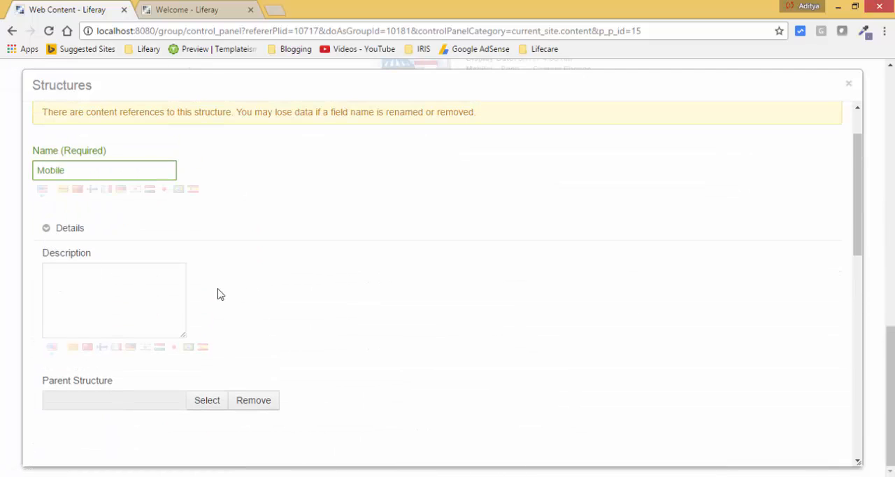
pyautogui.click(114, 299)
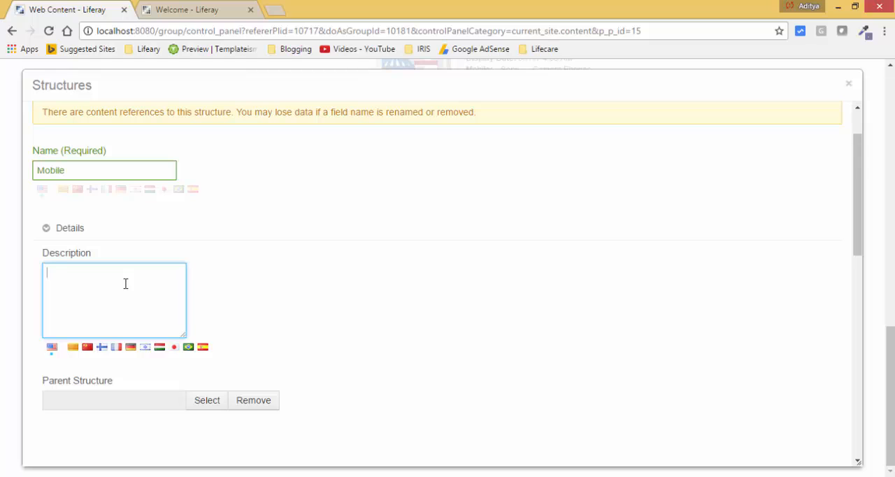
pyautogui.write('This')
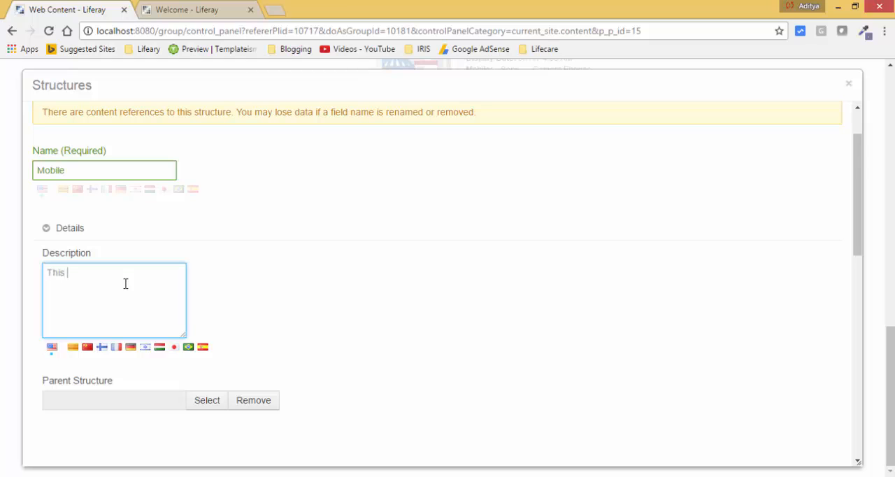
pyautogui.write('is Cr')
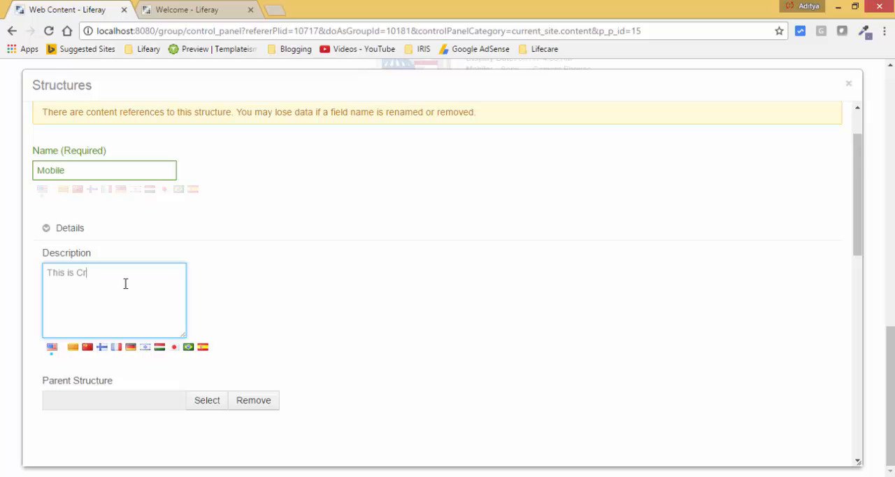
pyautogui.write('eated For Mo')
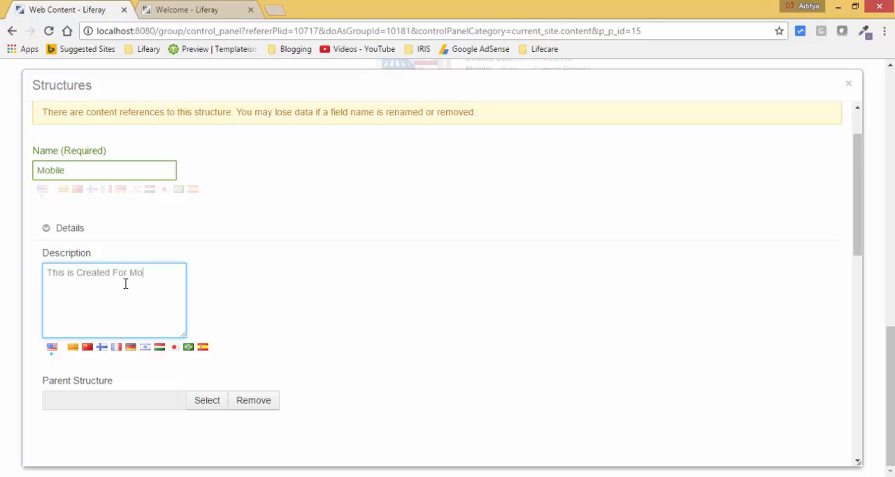
pyautogui.write('bile')
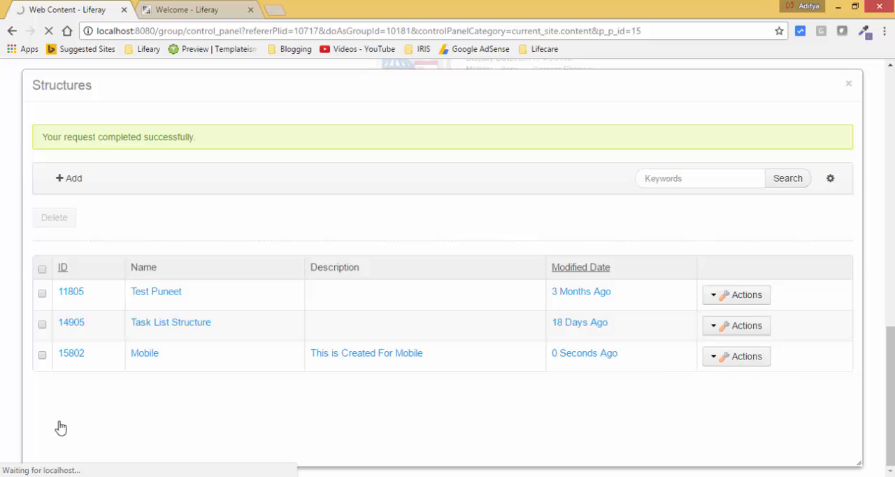
pyautogui.click(63, 268)
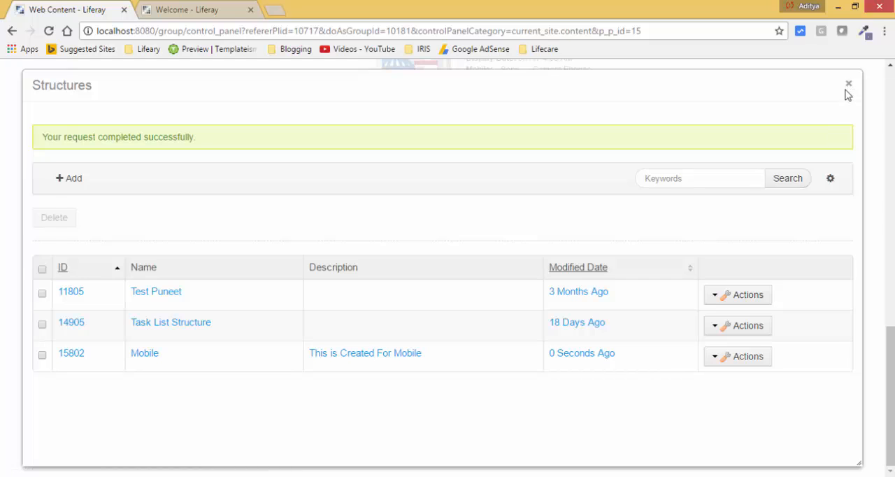
# Step: Close the Structures dialog and bring up the web content Templates list from Manage
pyautogui.click(849, 84)
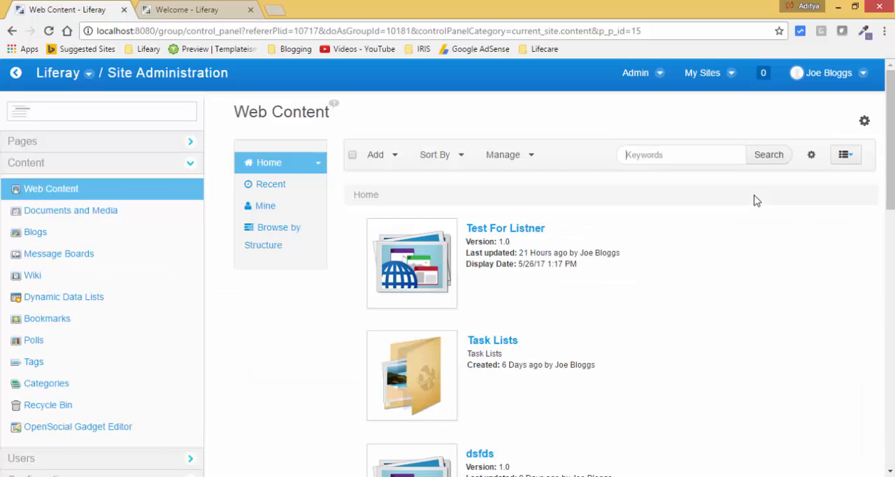
pyautogui.click(503, 155)
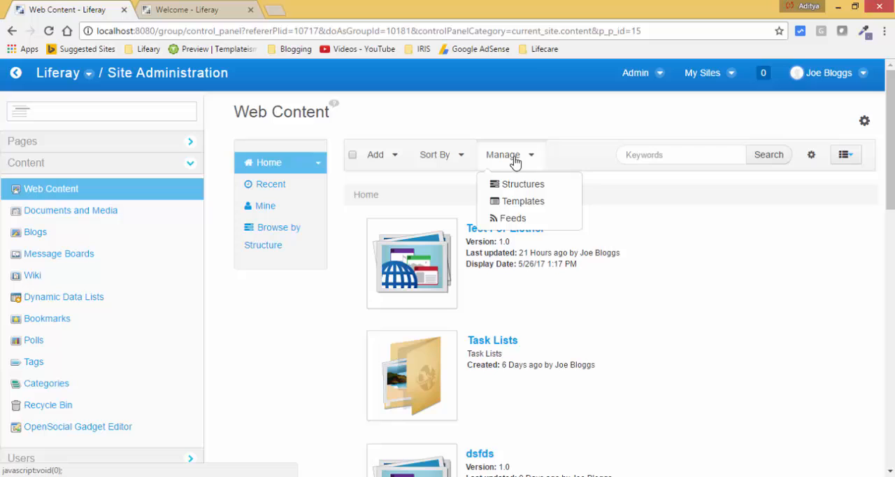
pyautogui.click(523, 201)
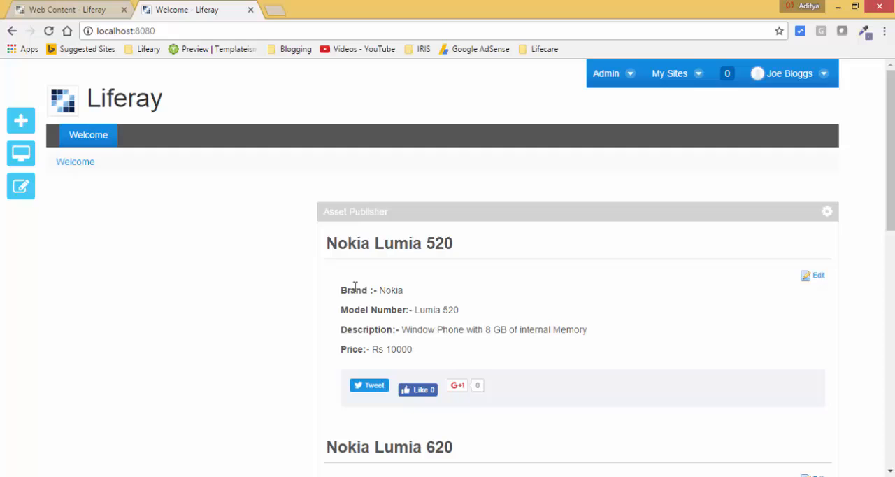
pyautogui.doubleClick(354, 290)
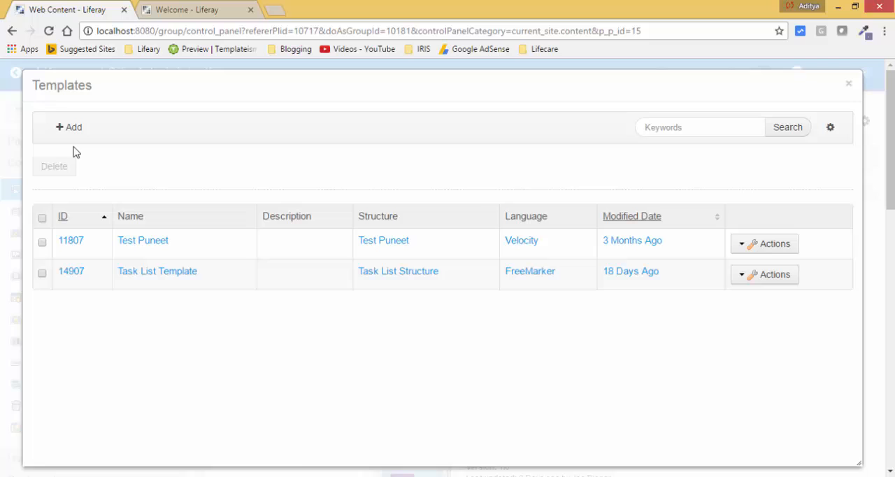
# Step: Add a template named 'Mobile Template' and link it to the Mobile structure
pyautogui.click(70, 128)
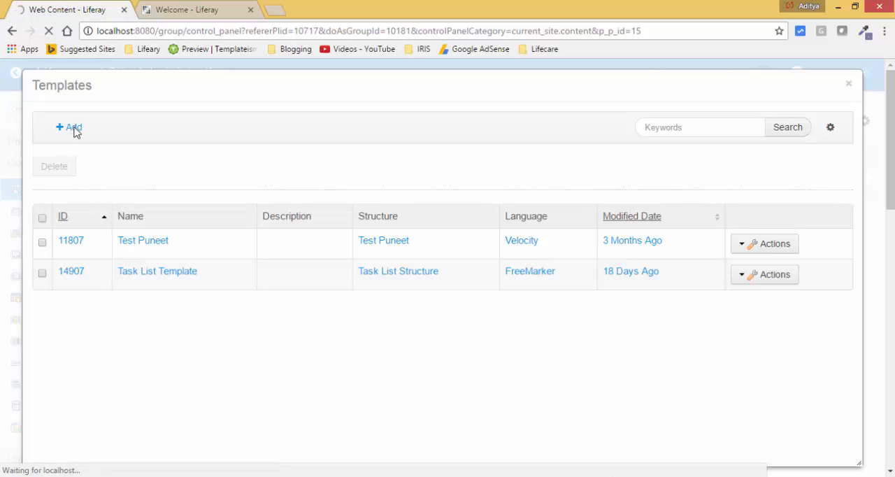
pyautogui.click(70, 127)
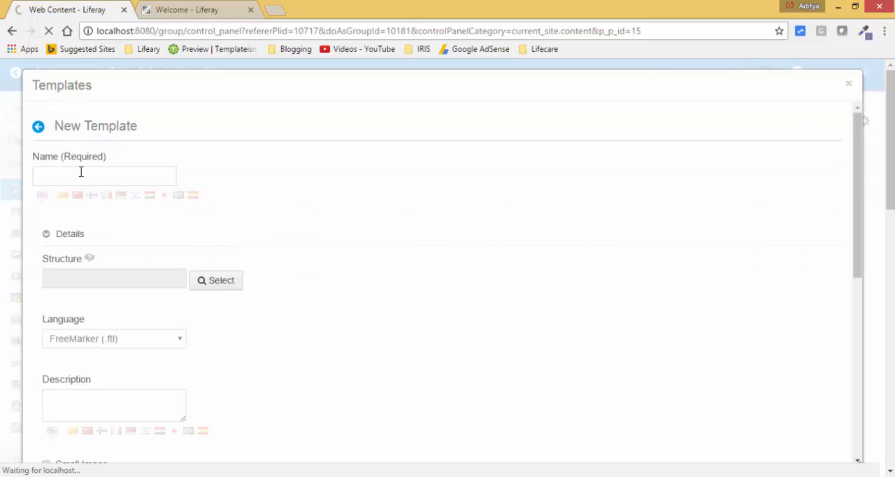
pyautogui.click(104, 175)
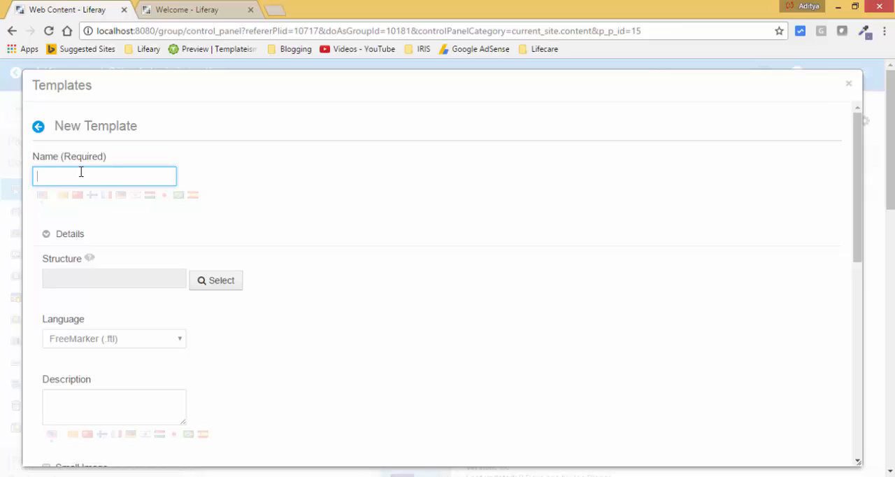
pyautogui.write('Mobil')
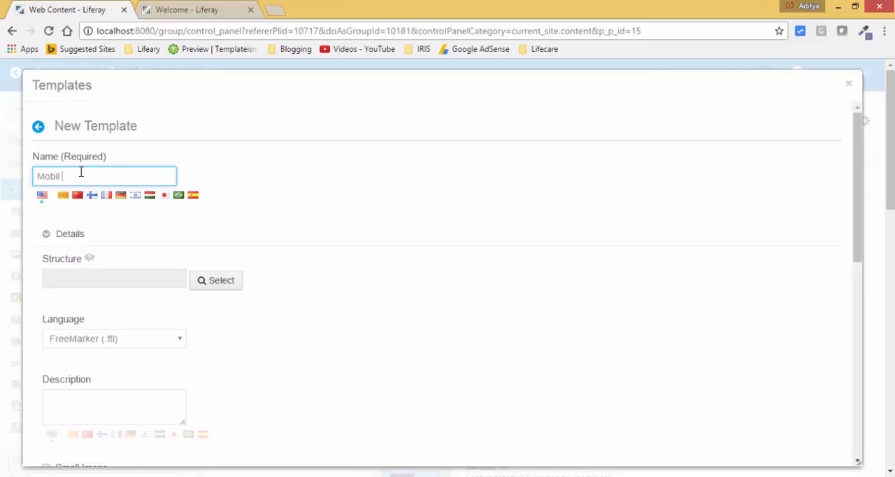
pyautogui.press('Backspace')
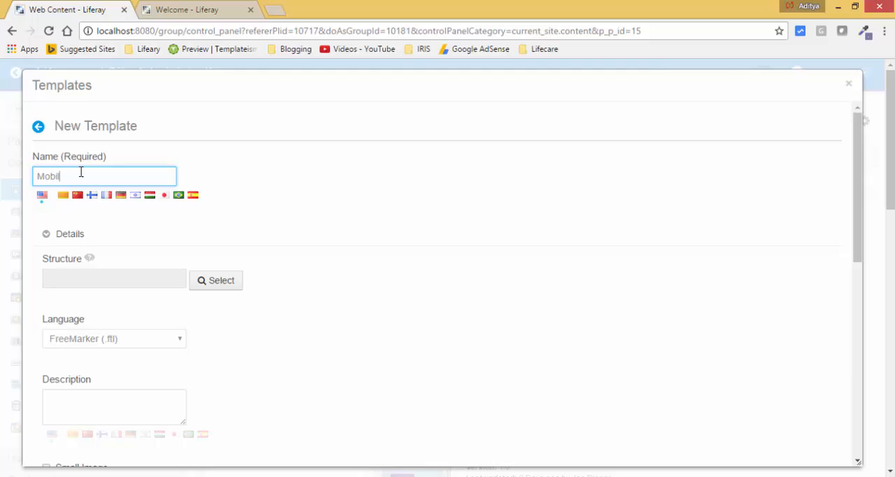
pyautogui.write('e')
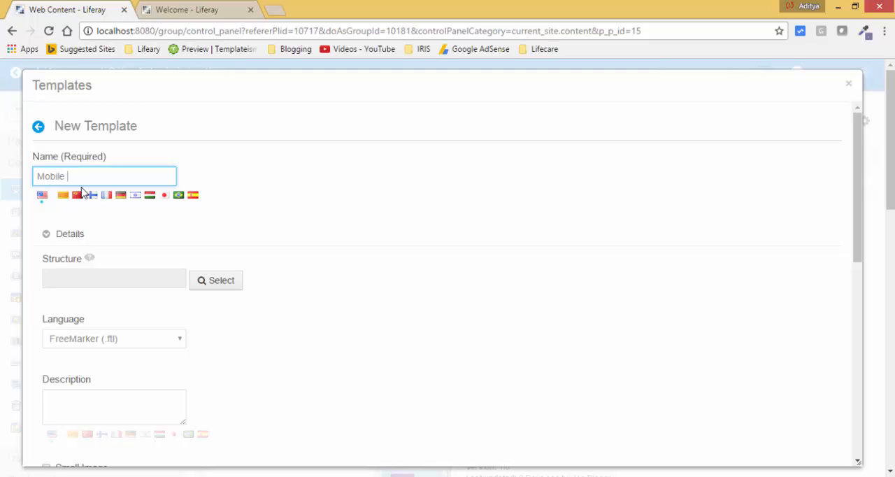
pyautogui.write('Template')
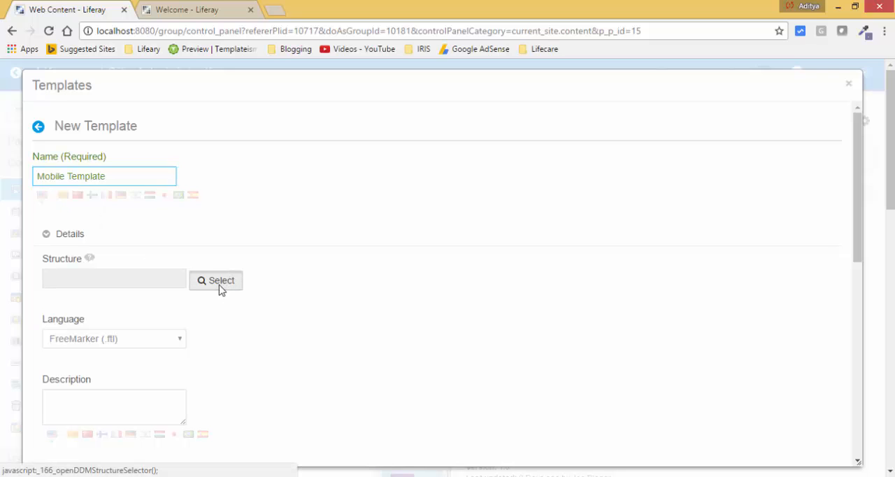
pyautogui.click(215, 280)
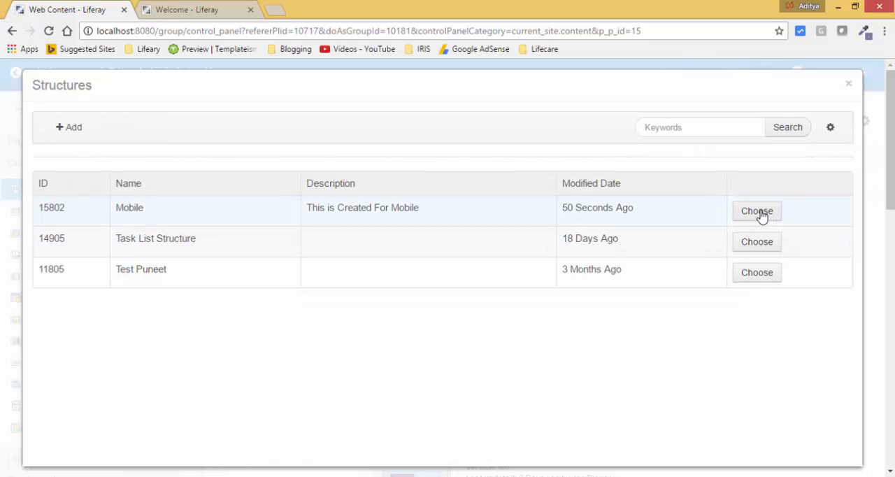
pyautogui.click(757, 211)
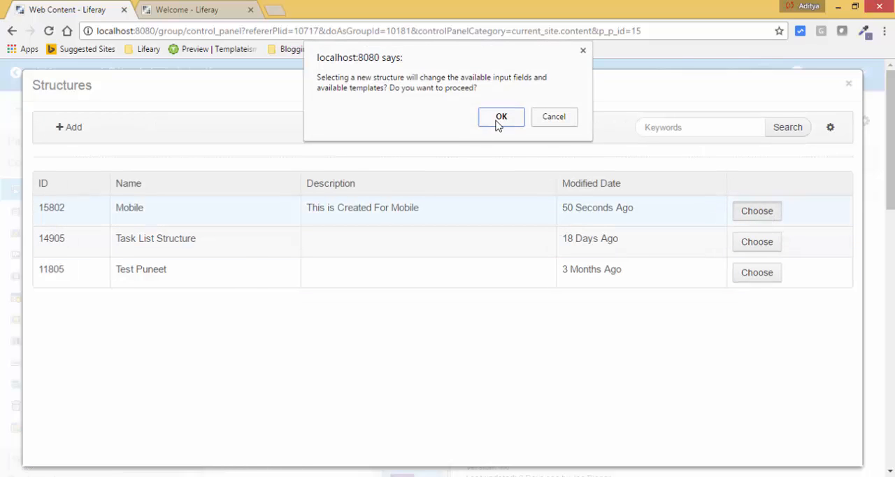
pyautogui.click(501, 117)
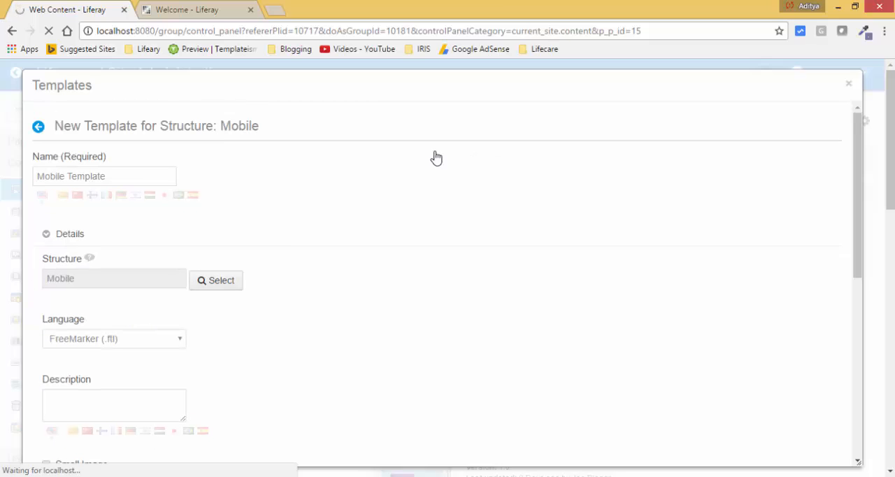
# Step: Set the template language to Velocity (.vm) and describe it as 'This template is for Mobile'
pyautogui.click(114, 339)
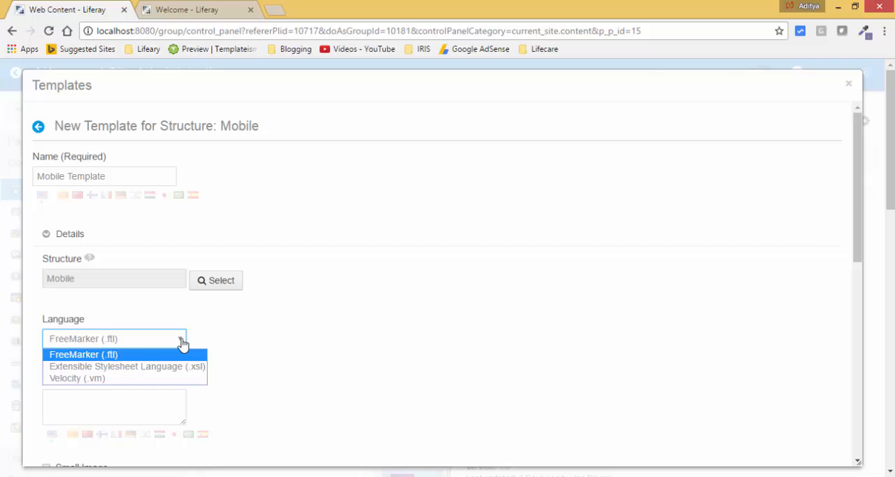
pyautogui.click(77, 378)
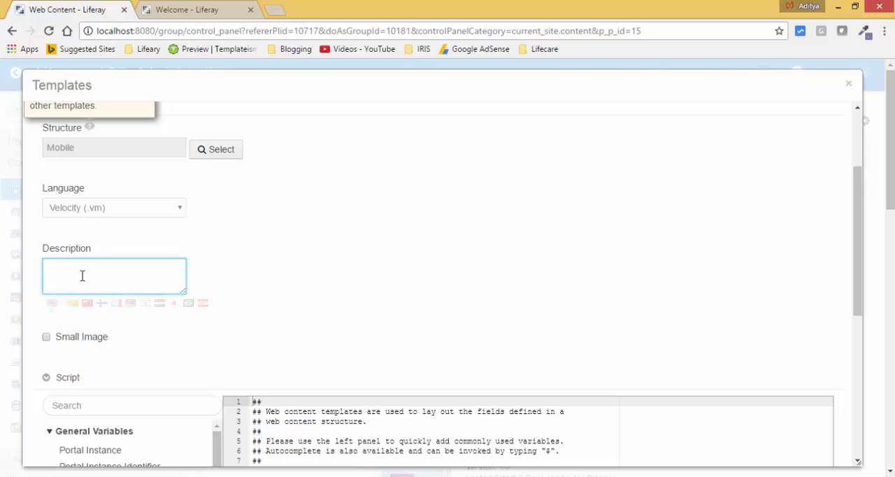
pyautogui.write('This')
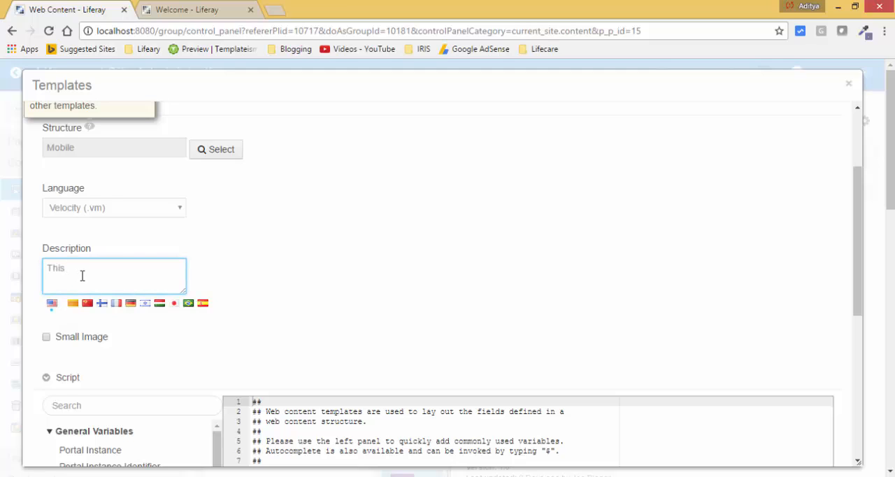
pyautogui.write('template is')
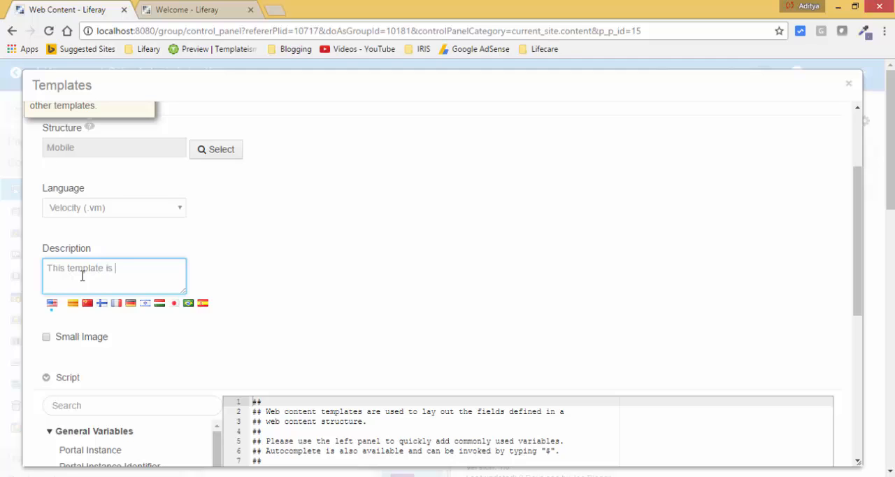
pyautogui.write('for')
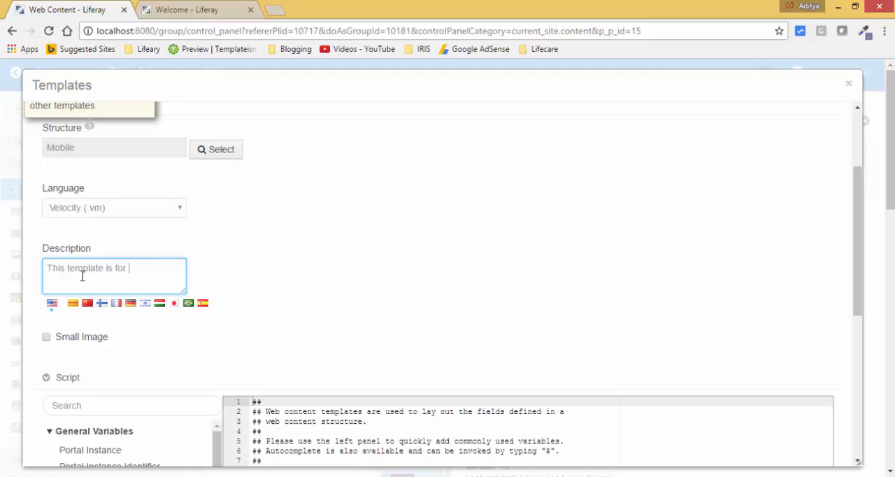
pyautogui.write('Mobile')
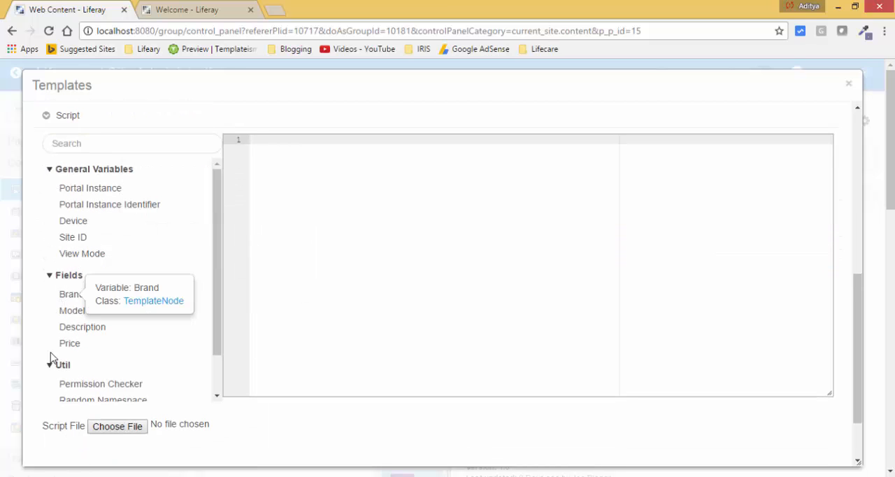
pyautogui.moveTo(69, 342)
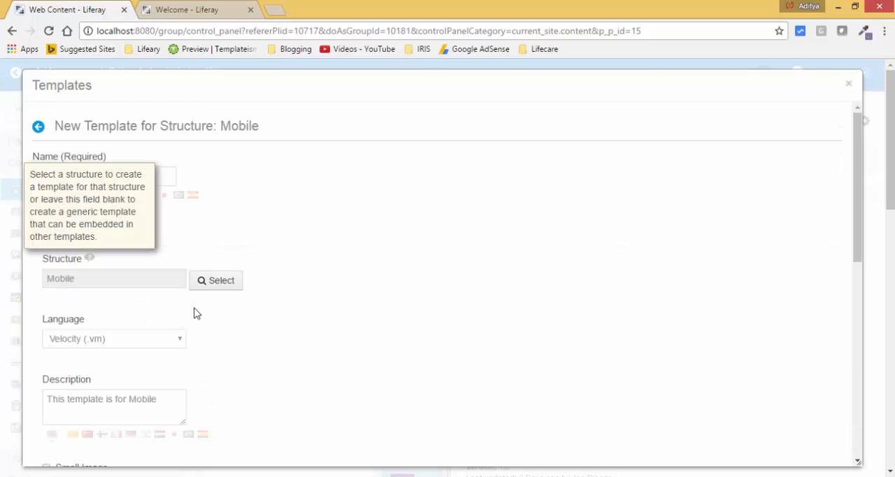
# Step: Write a script line with a bold 'Brand :-' label, $Brand.getData() and a <br> break
pyautogui.scroll(-3)
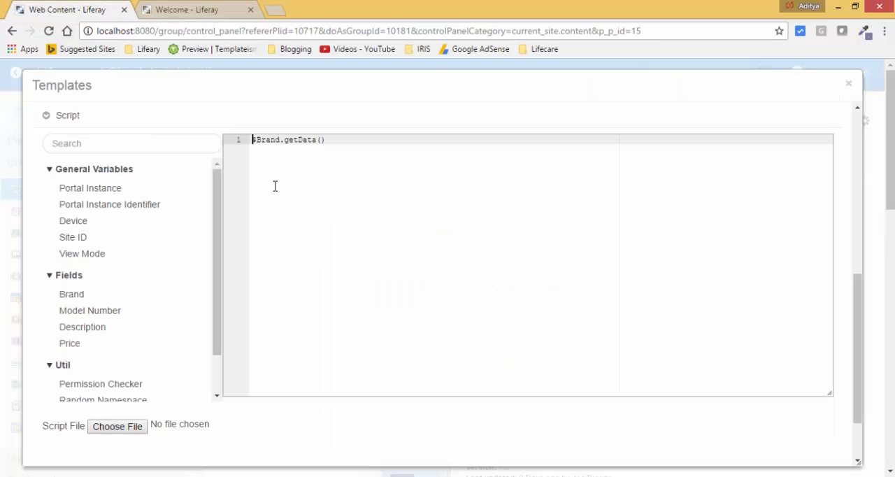
pyautogui.write('Brand :-')
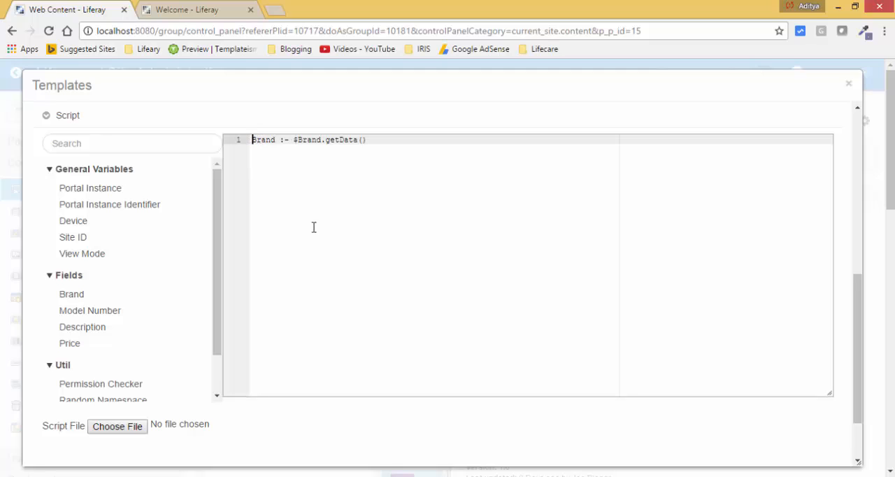
pyautogui.write('<')
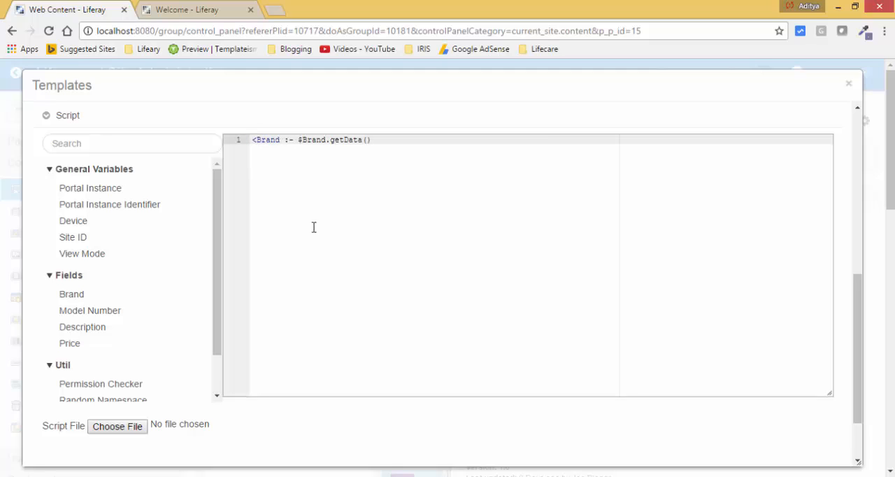
pyautogui.write('<b>')
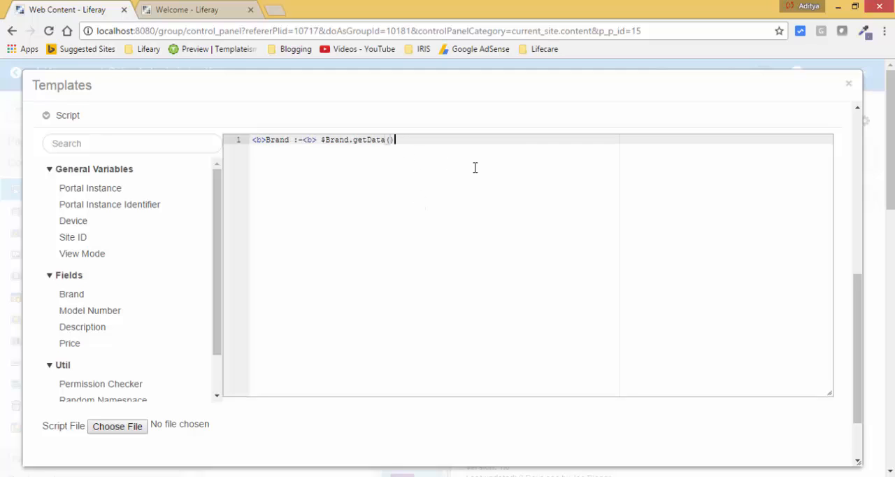
pyautogui.write('<b')
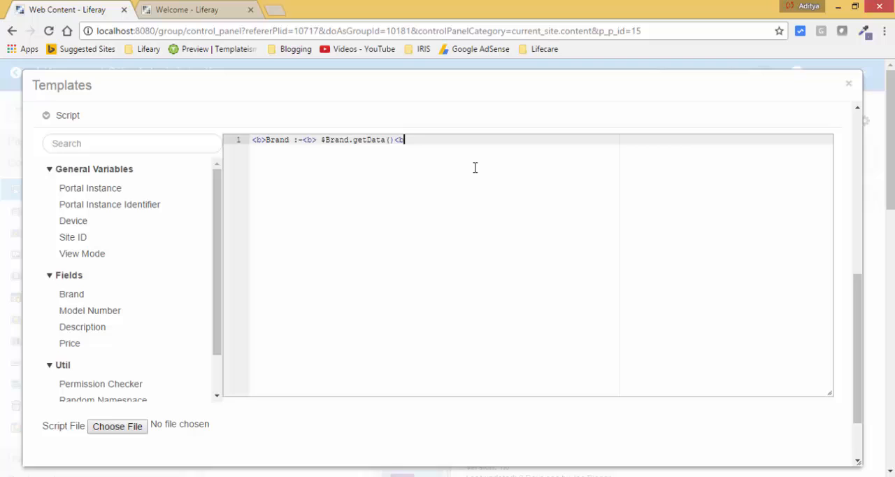
pyautogui.write('r>')
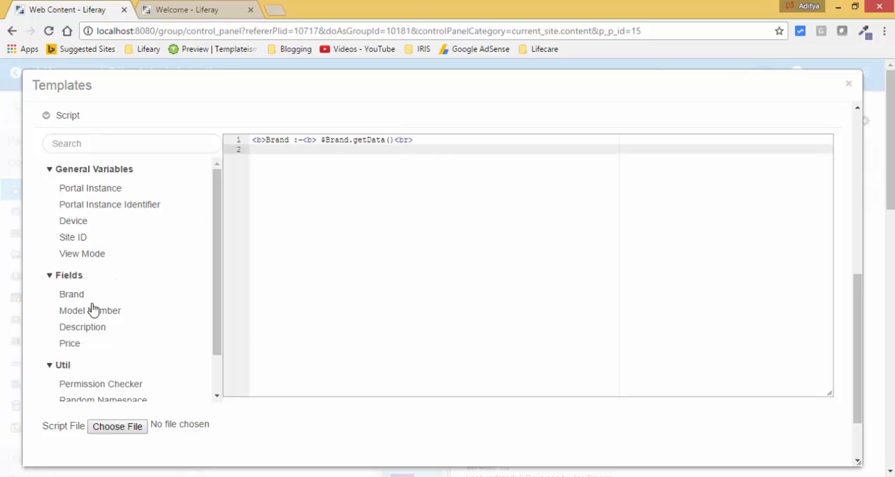
pyautogui.click(90, 310)
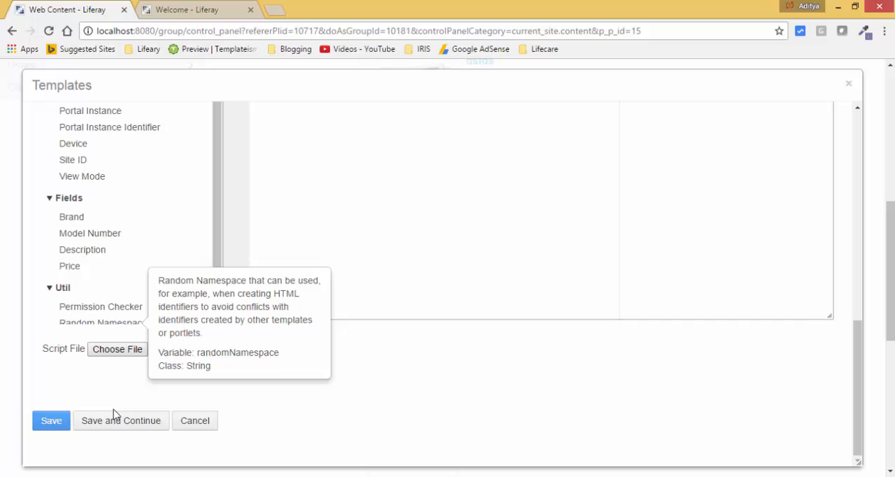
# Step: Save the Mobile Template with Save and Continue, then close the Templates window
pyautogui.click(120, 420)
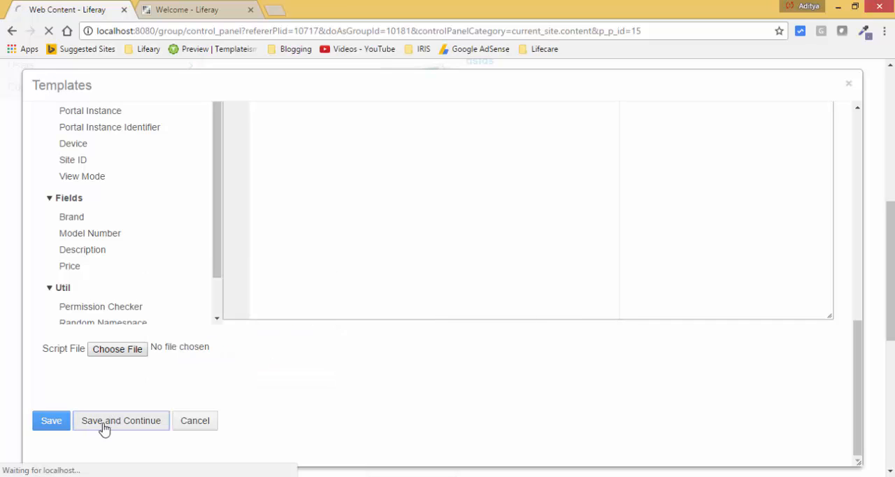
pyautogui.click(121, 420)
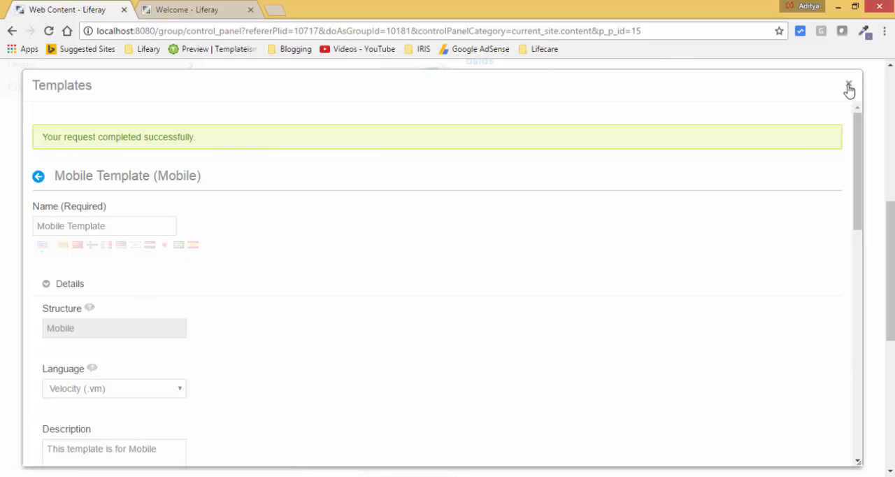
pyautogui.click(849, 87)
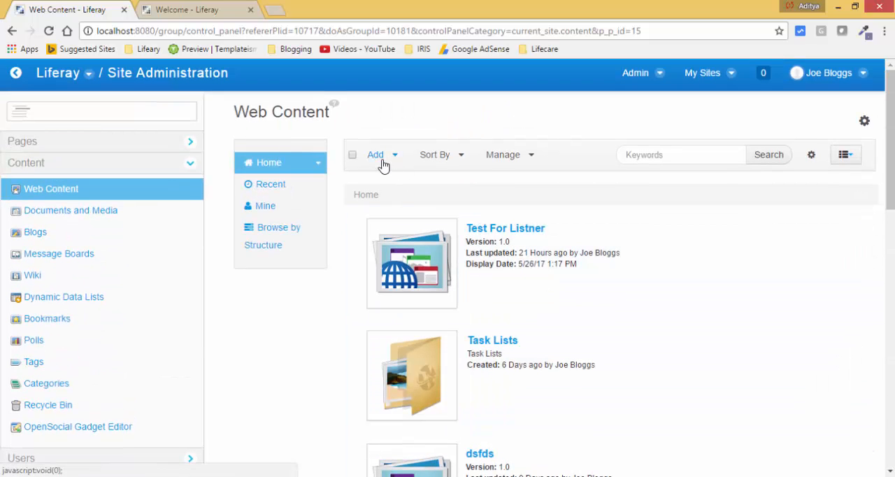
# Step: Start a Mobile web content titled 'This Web Content is Created by Structure and Template'
pyautogui.click(376, 154)
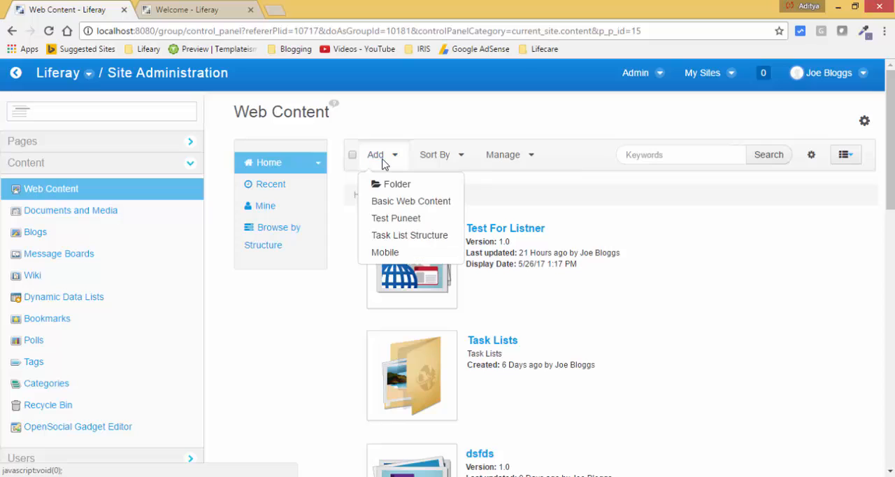
pyautogui.moveTo(385, 253)
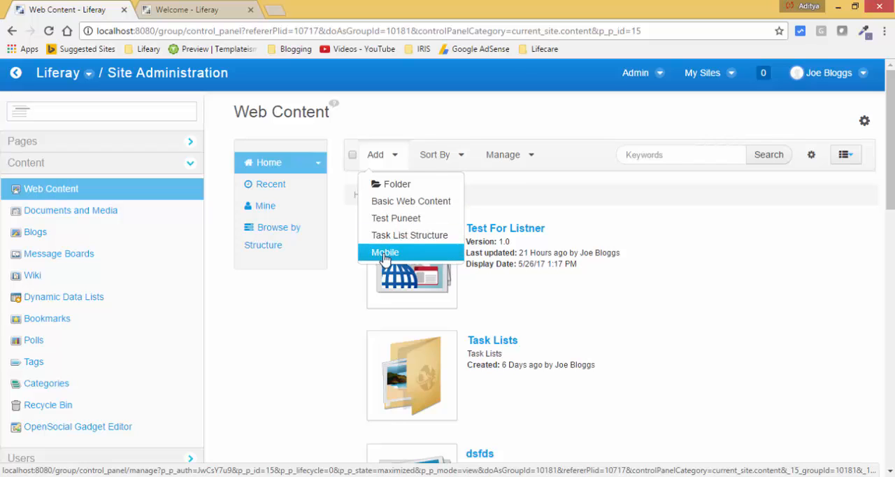
pyautogui.click(385, 252)
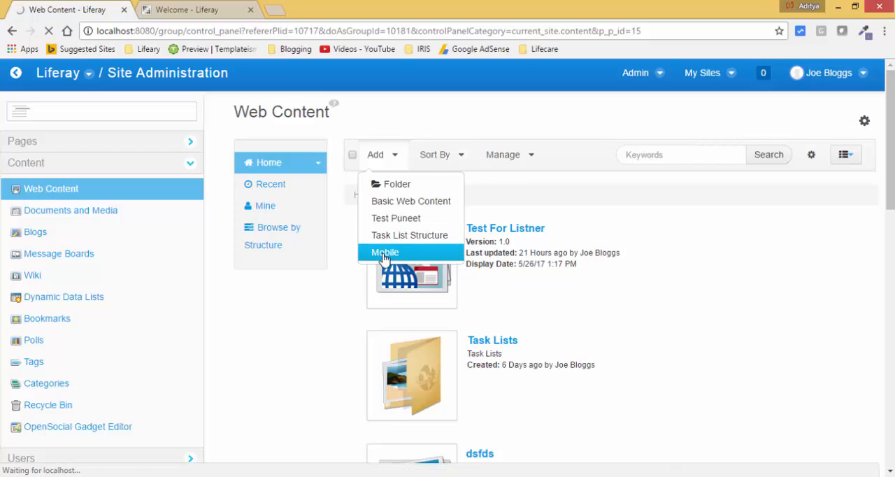
pyautogui.click(385, 252)
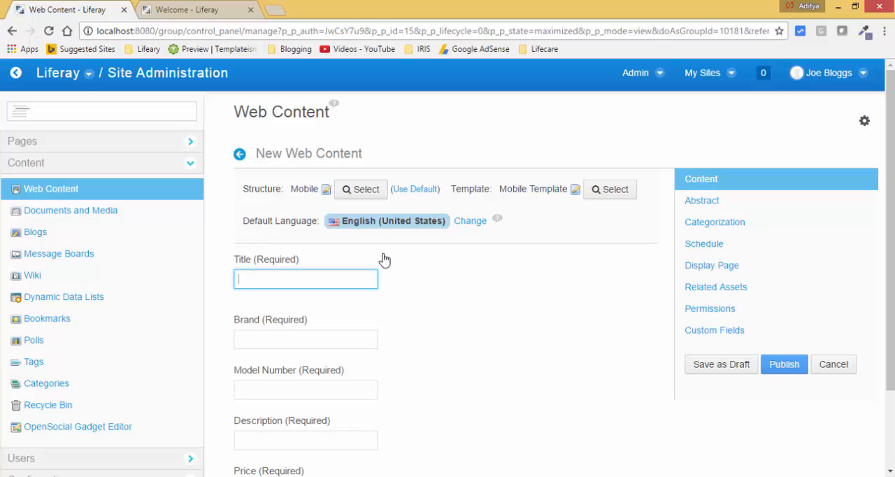
pyautogui.write('This')
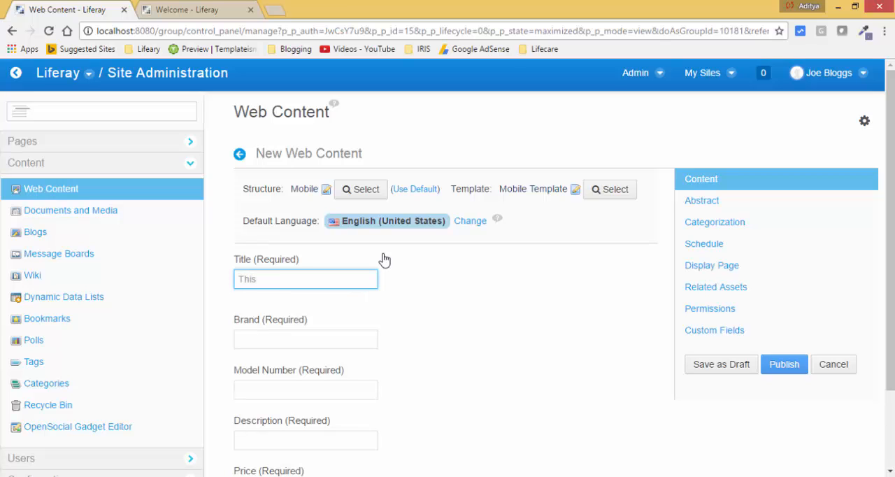
pyautogui.write('Web Content is Creat')
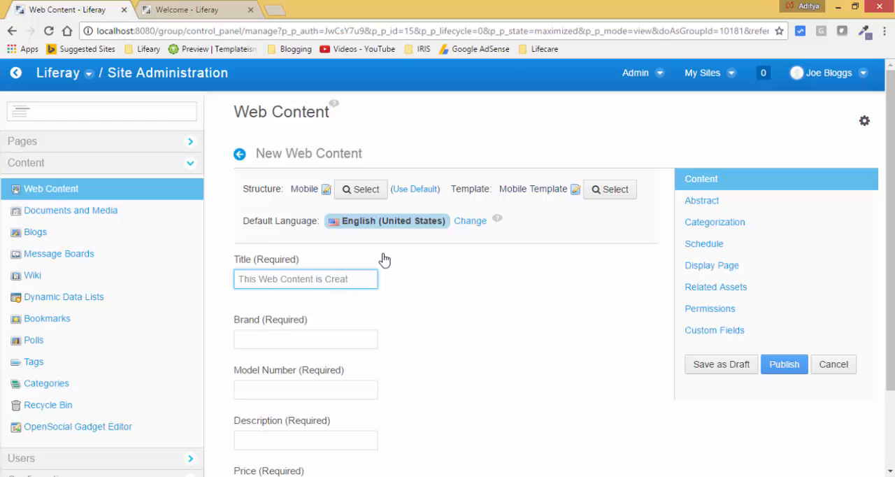
pyautogui.write('ed')
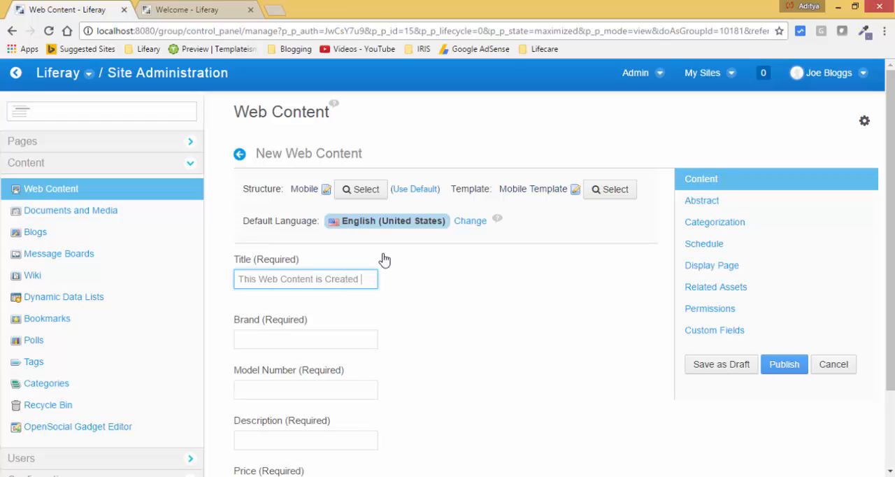
pyautogui.write('by St')
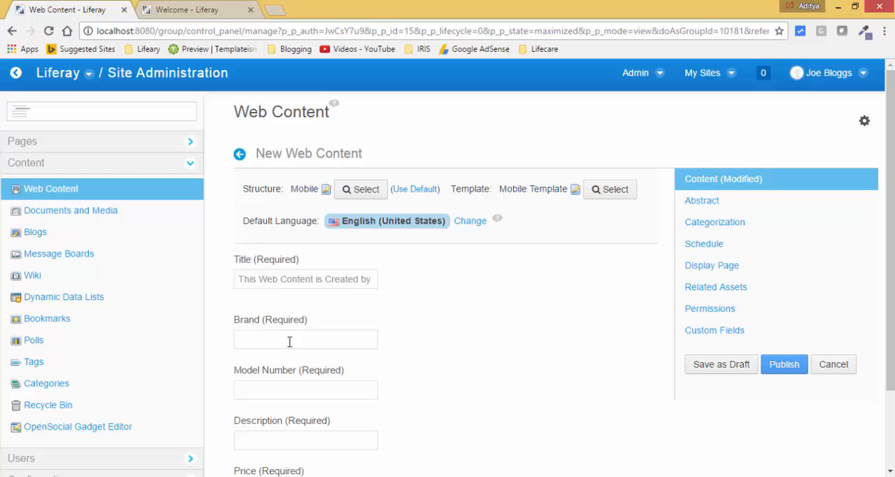
# Step: Enter brand LG and model number LG G+
pyautogui.click(305, 339)
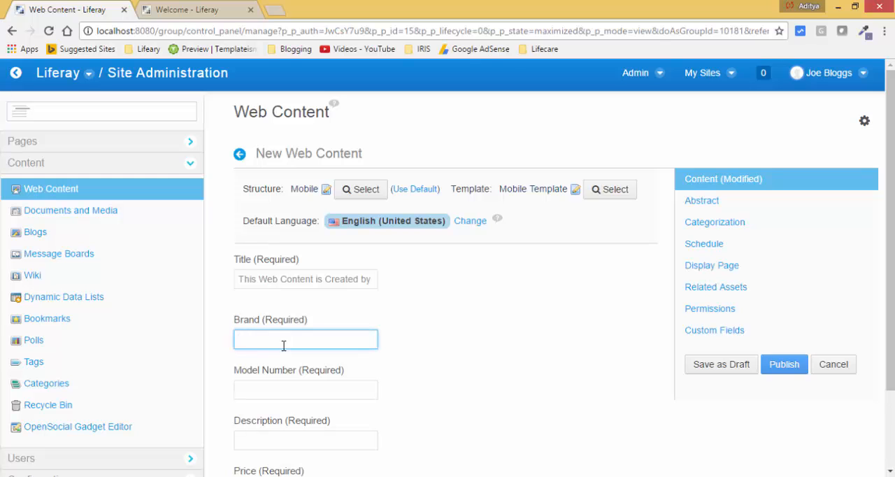
pyautogui.write('LG')
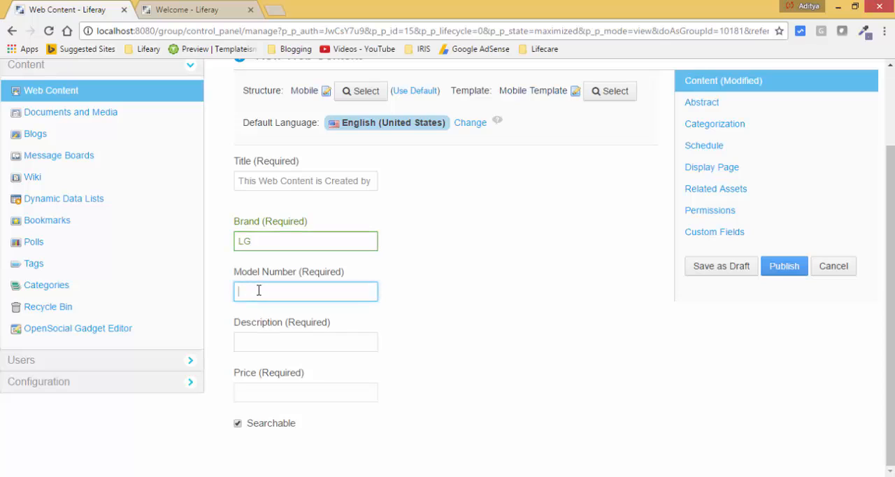
pyautogui.write('LG')
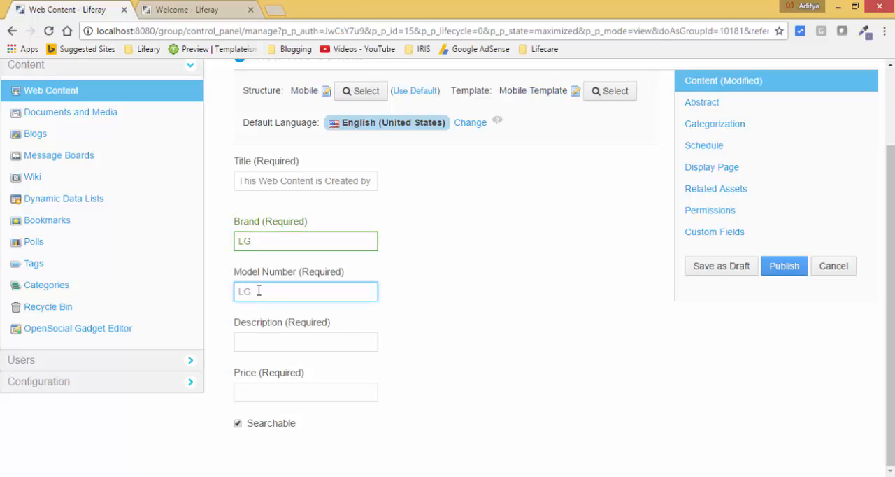
pyautogui.write('G+')
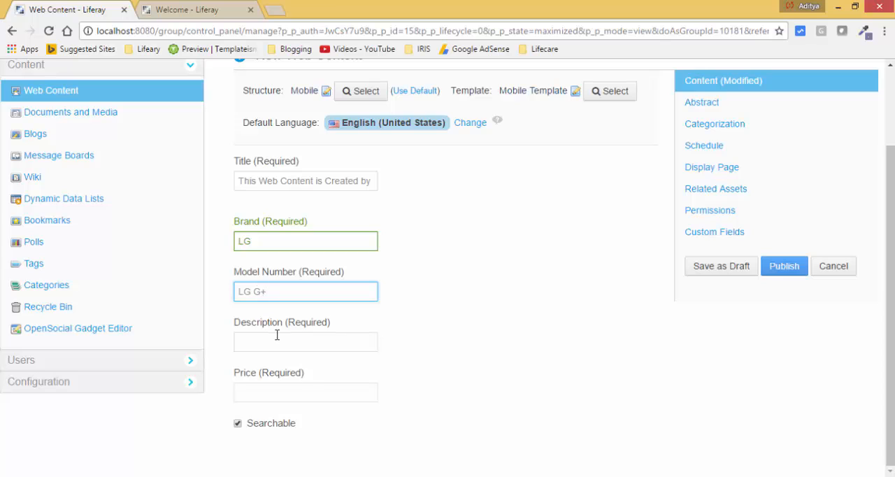
# Step: Enter description 'Mobile with Camera' and price 10000, then publish
pyautogui.click(305, 341)
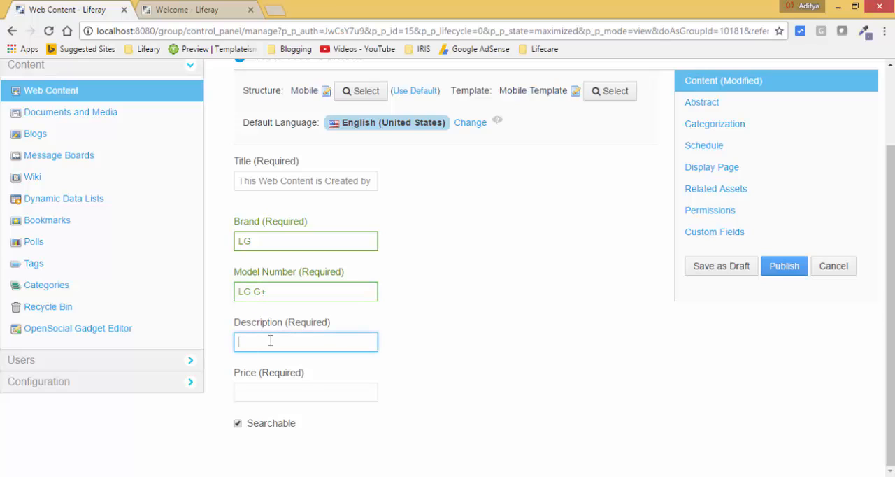
pyautogui.write('Mobile')
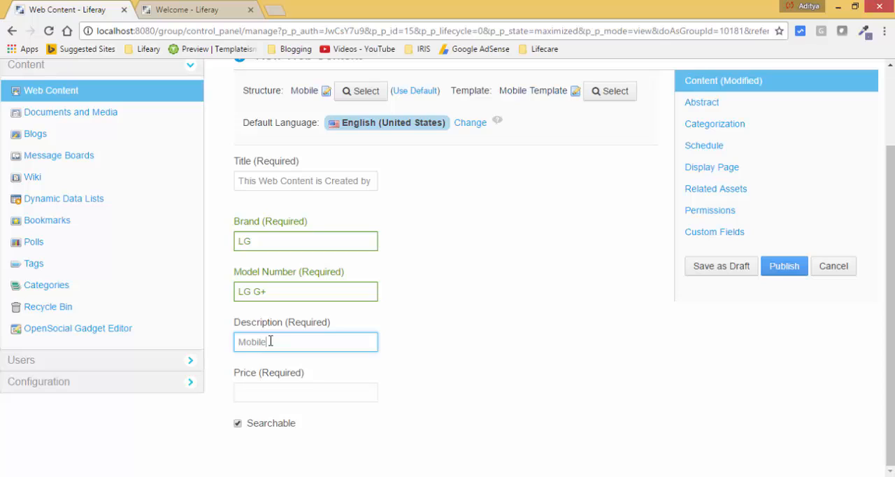
pyautogui.write('with')
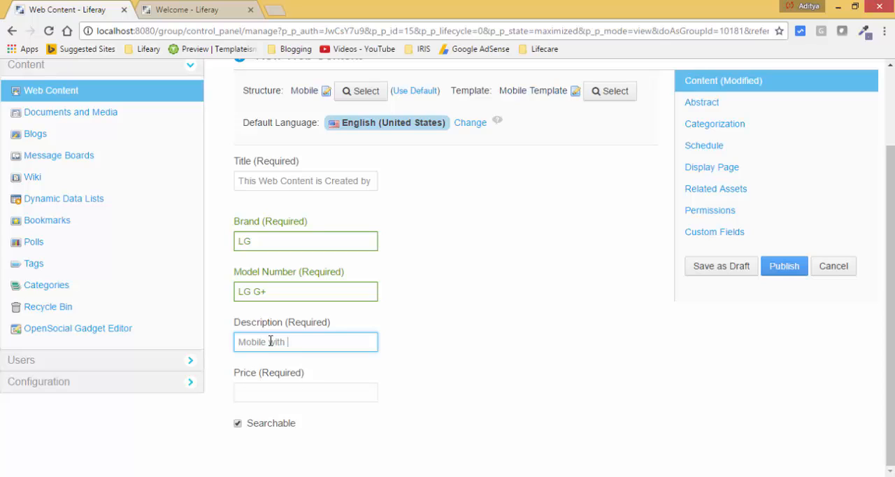
pyautogui.write('Camera')
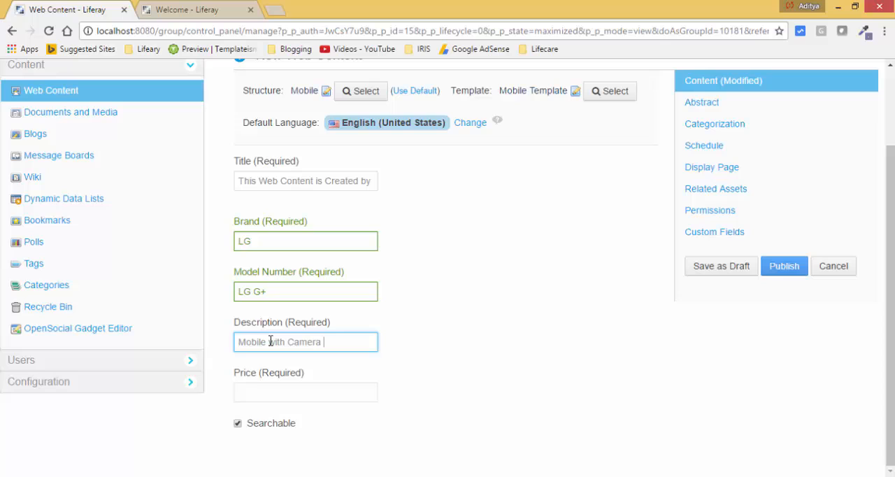
pyautogui.click(306, 392)
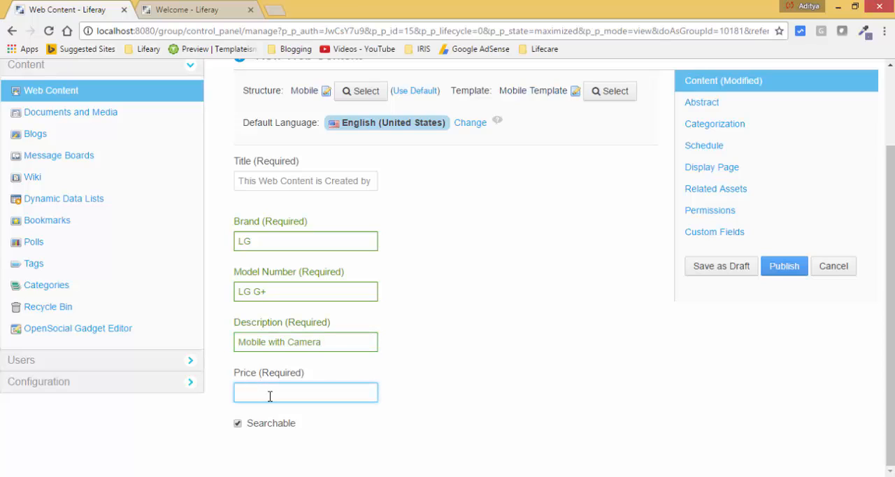
pyautogui.write('10000')
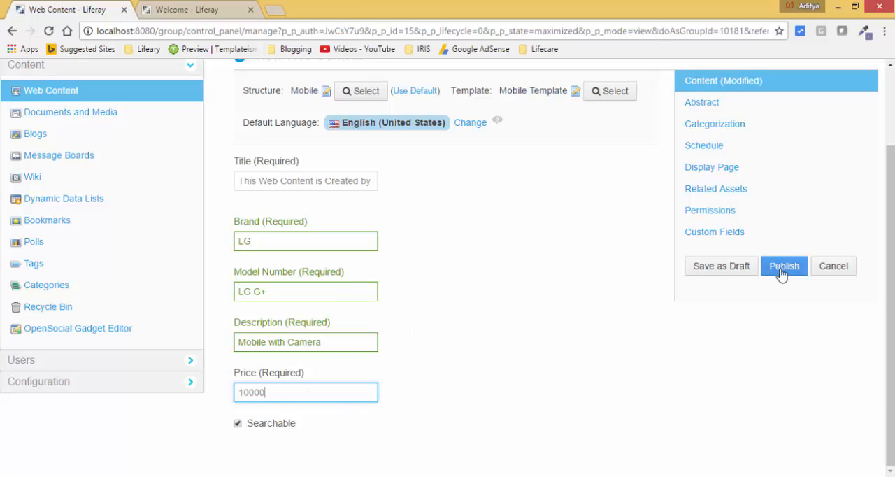
pyautogui.click(784, 266)
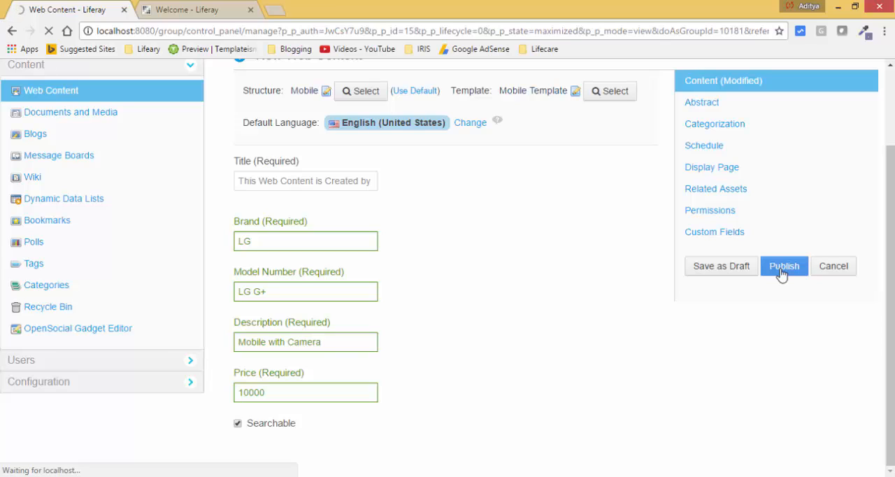
pyautogui.click(784, 265)
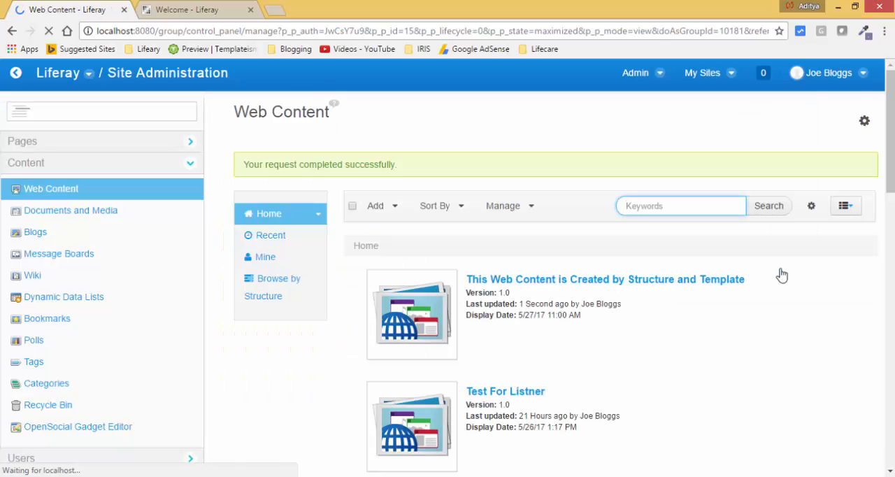
pyautogui.moveTo(612, 311)
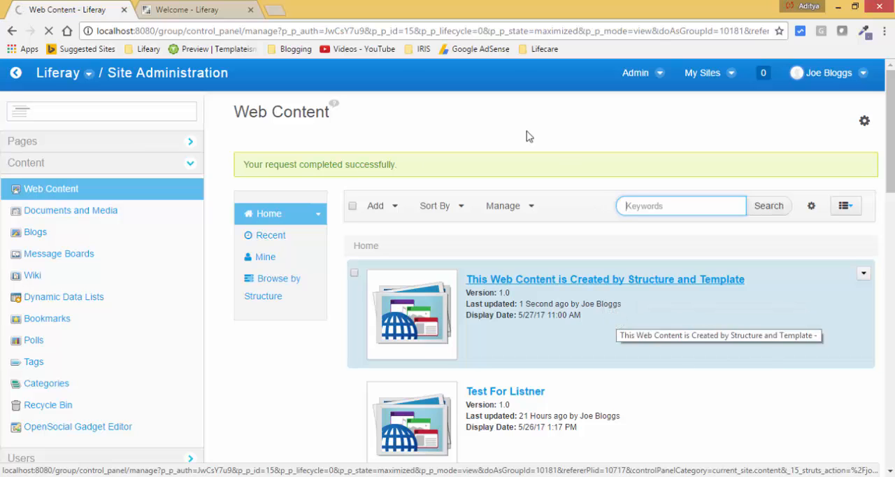
# Step: Preview the LG G+ item's rendered details, then return to the Welcome page
pyautogui.click(605, 279)
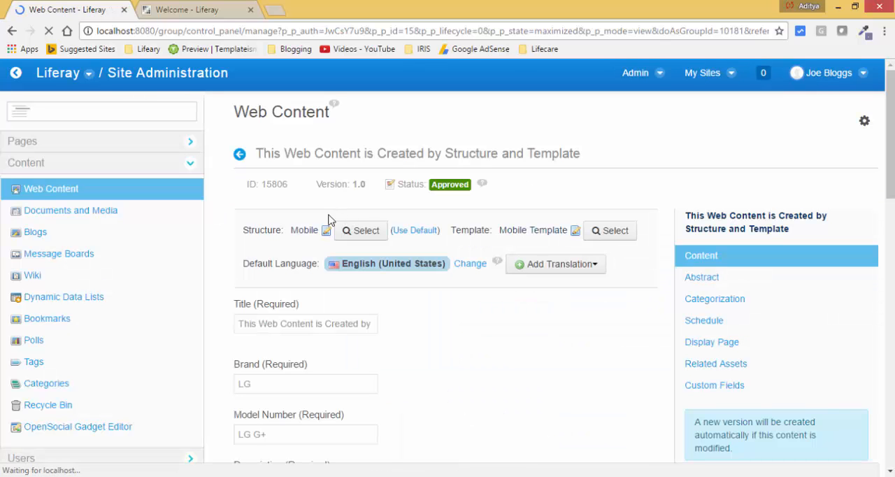
pyautogui.moveTo(350, 281)
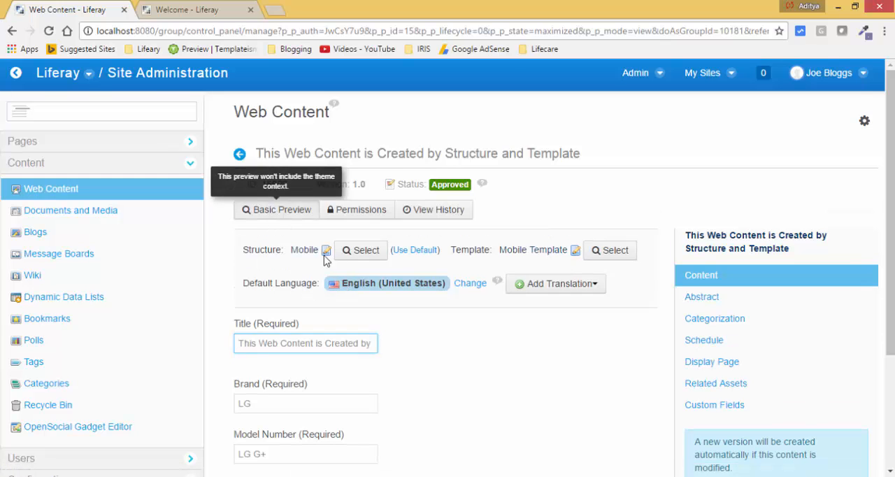
pyautogui.click(275, 210)
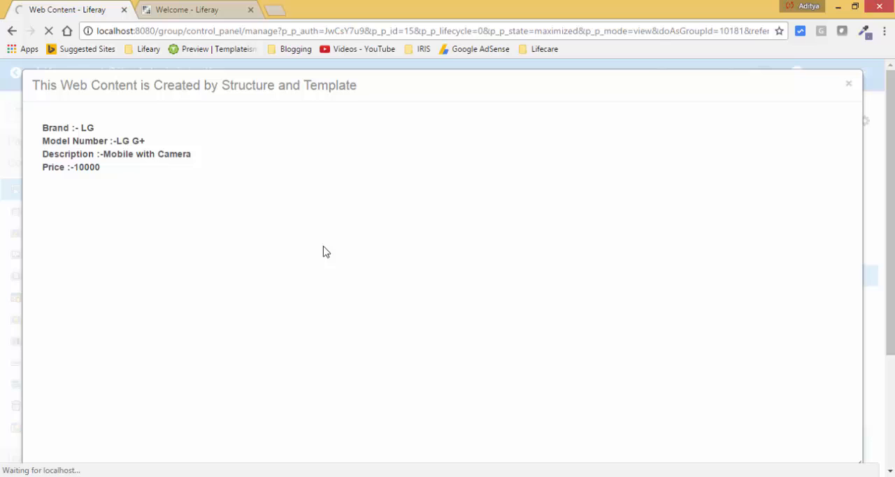
pyautogui.moveTo(42, 128); pyautogui.dragTo(100, 166)
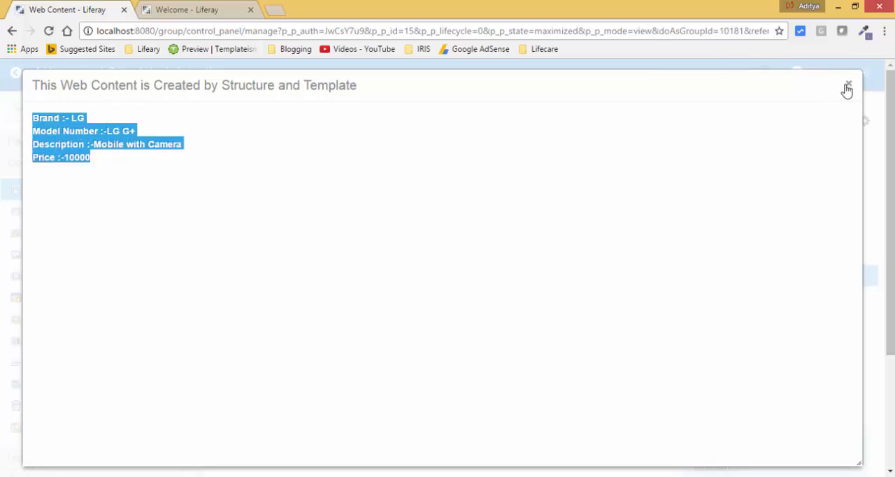
pyautogui.click(847, 89)
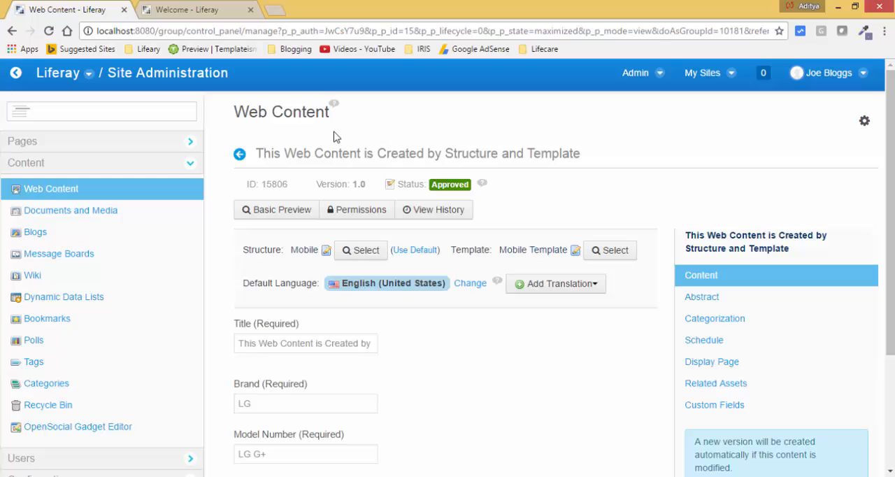
pyautogui.click(198, 9)
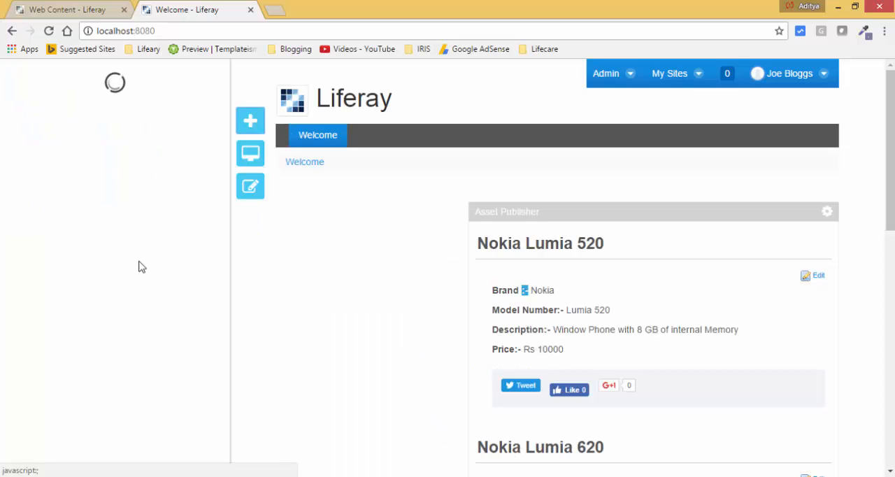
# Step: Add a Web Content Display to the Welcome page and remove the Nokia Asset Publisher
pyautogui.click(250, 121)
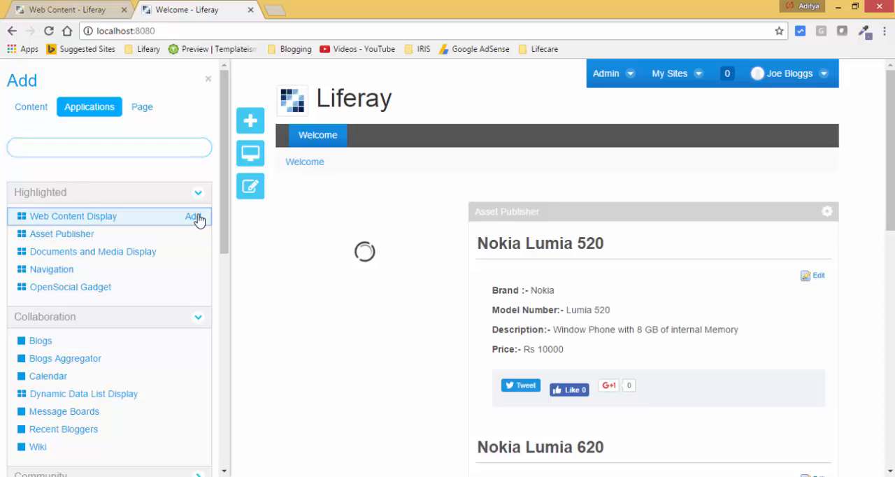
pyautogui.click(195, 216)
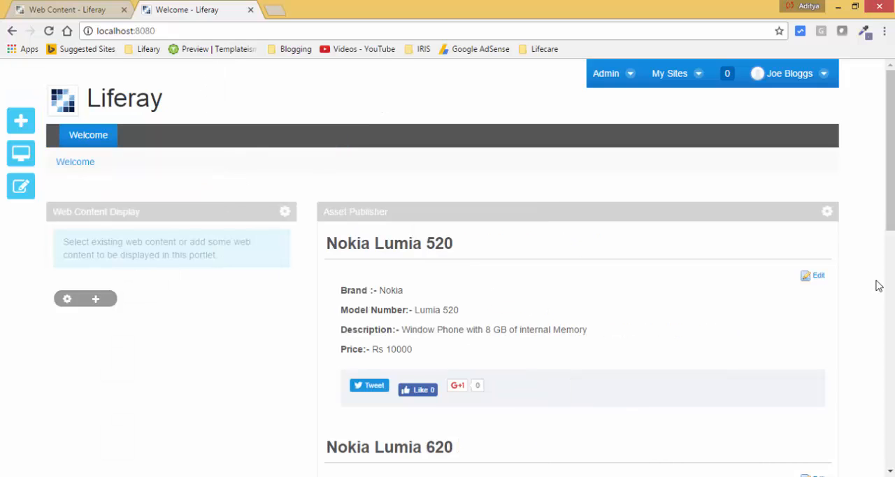
pyautogui.click(828, 211)
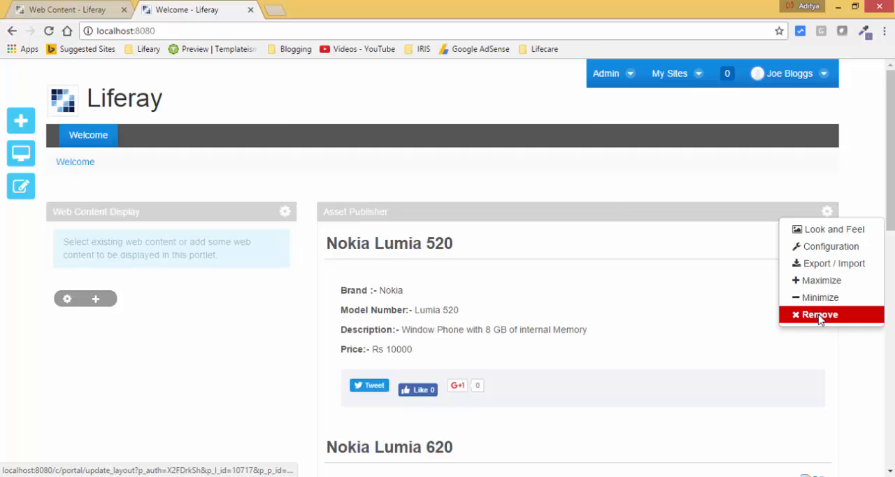
pyautogui.click(818, 314)
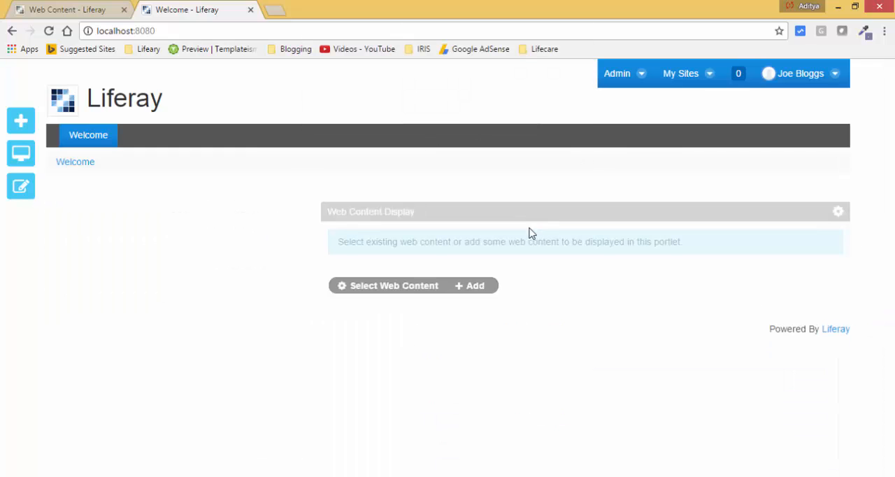
pyautogui.click(838, 211)
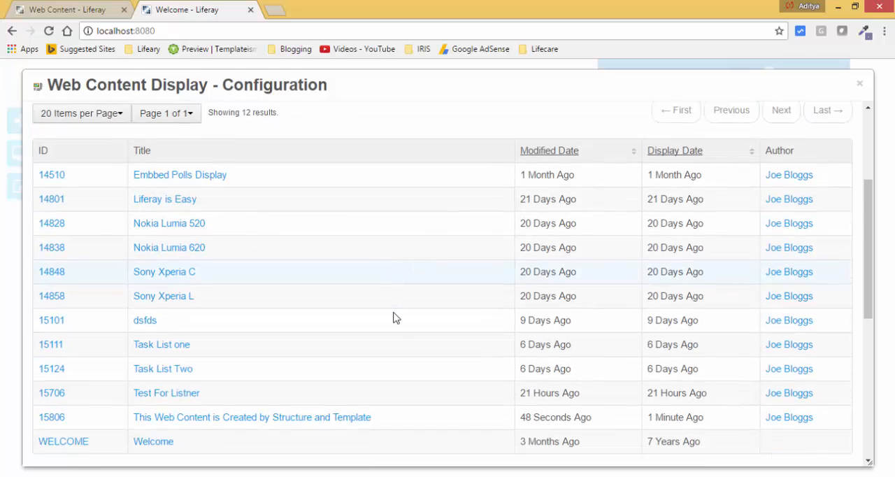
# Step: Save 'This Web Content is Created by Structure and Template' as the displayed article
pyautogui.scroll(-3)
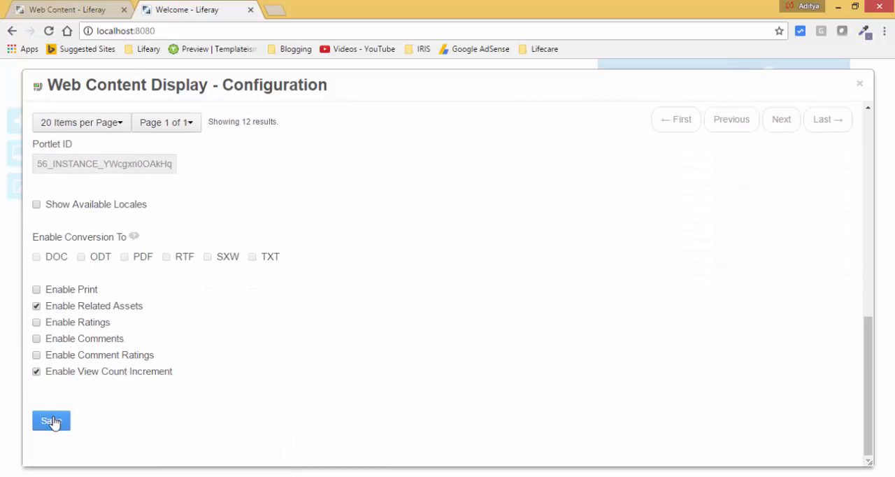
pyautogui.click(51, 420)
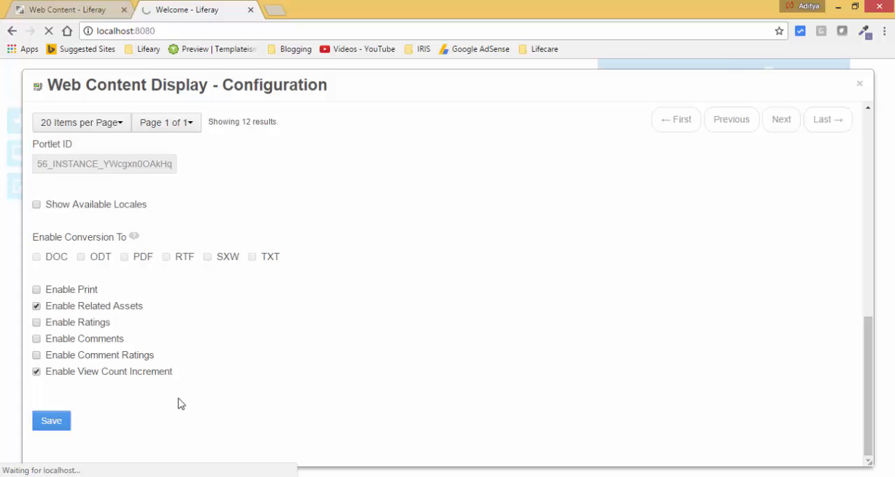
pyautogui.click(51, 421)
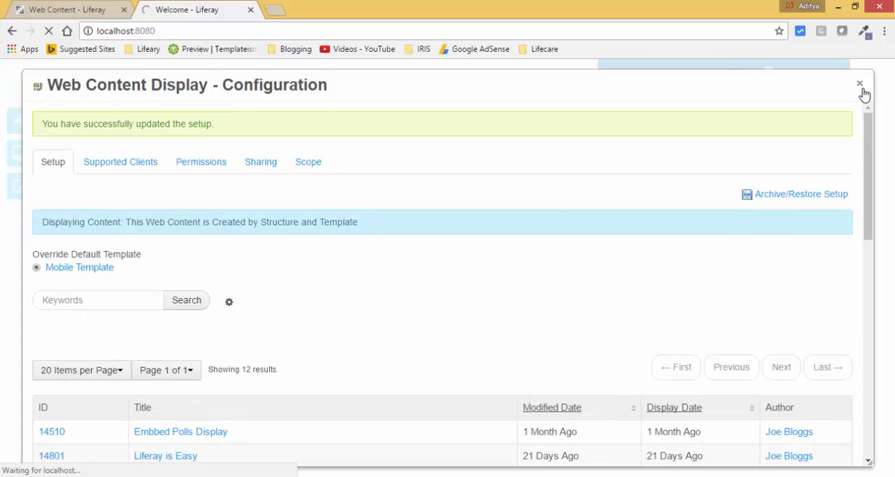
pyautogui.click(860, 83)
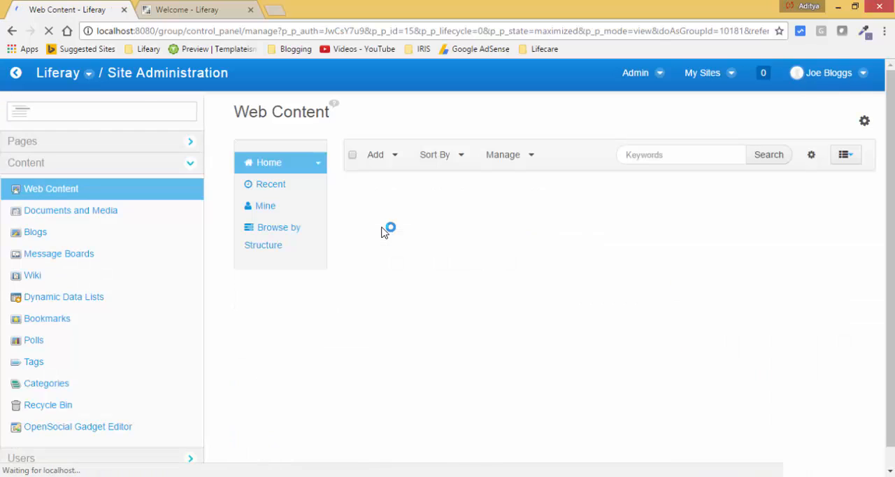
# Step: Start Mobile-structure web content and review the Mobile Template's settings
pyautogui.click(376, 155)
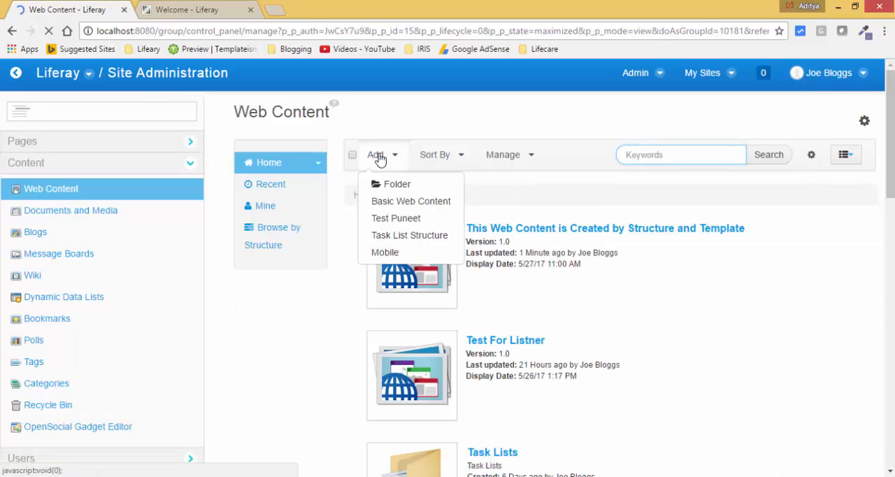
pyautogui.moveTo(385, 252)
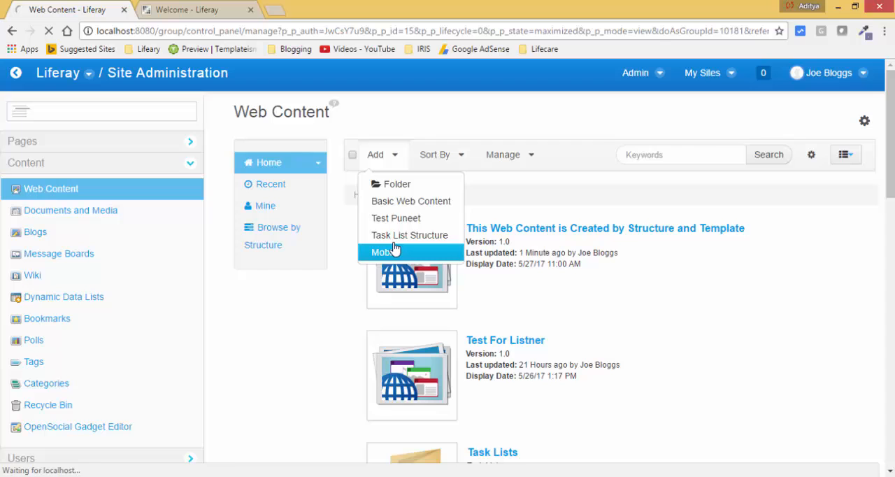
pyautogui.click(384, 253)
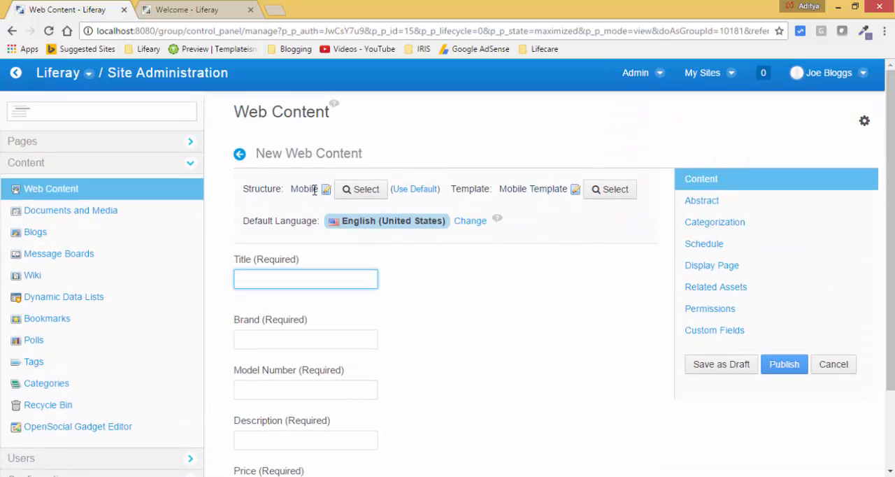
pyautogui.moveTo(575, 189)
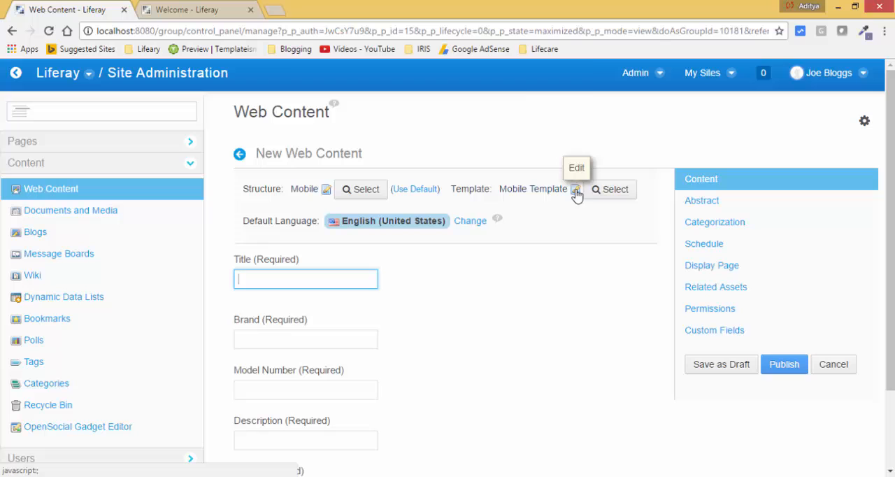
pyautogui.click(575, 190)
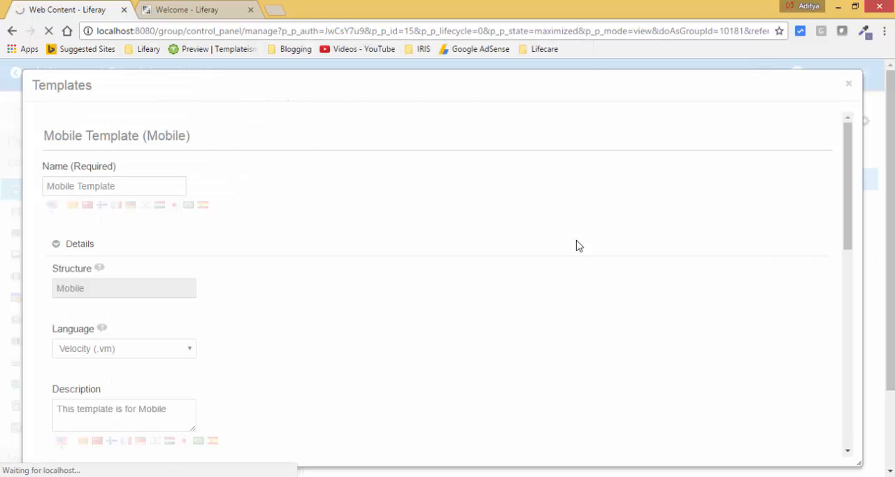
pyautogui.scroll(-3)
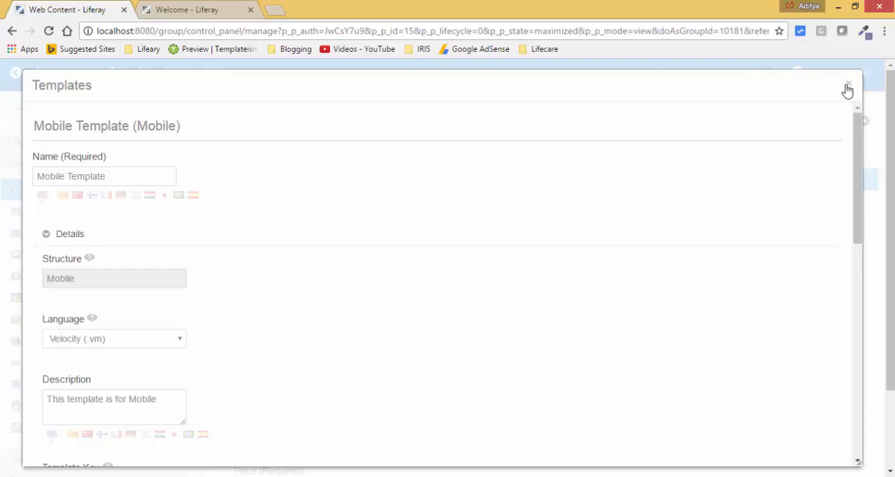
pyautogui.click(847, 89)
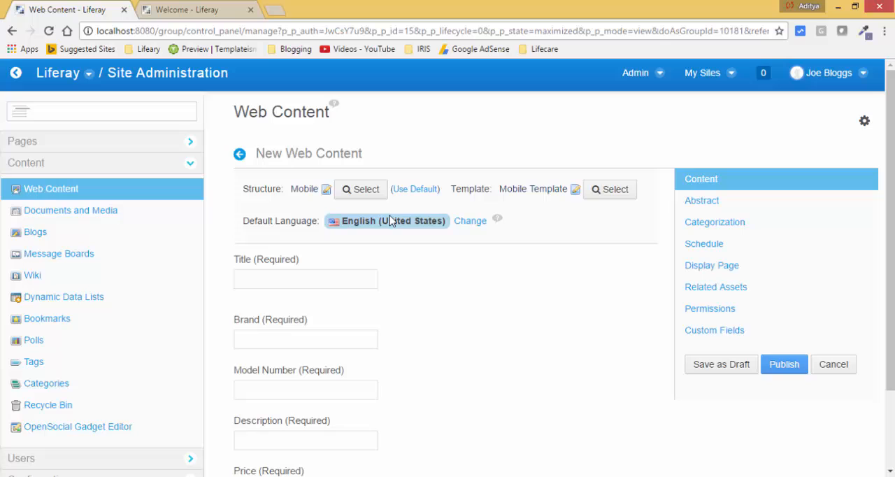
pyautogui.moveTo(650, 349)
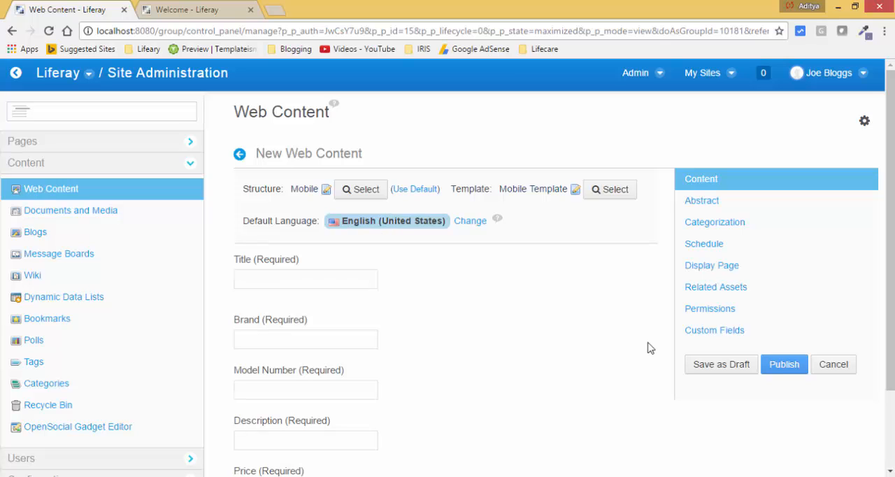